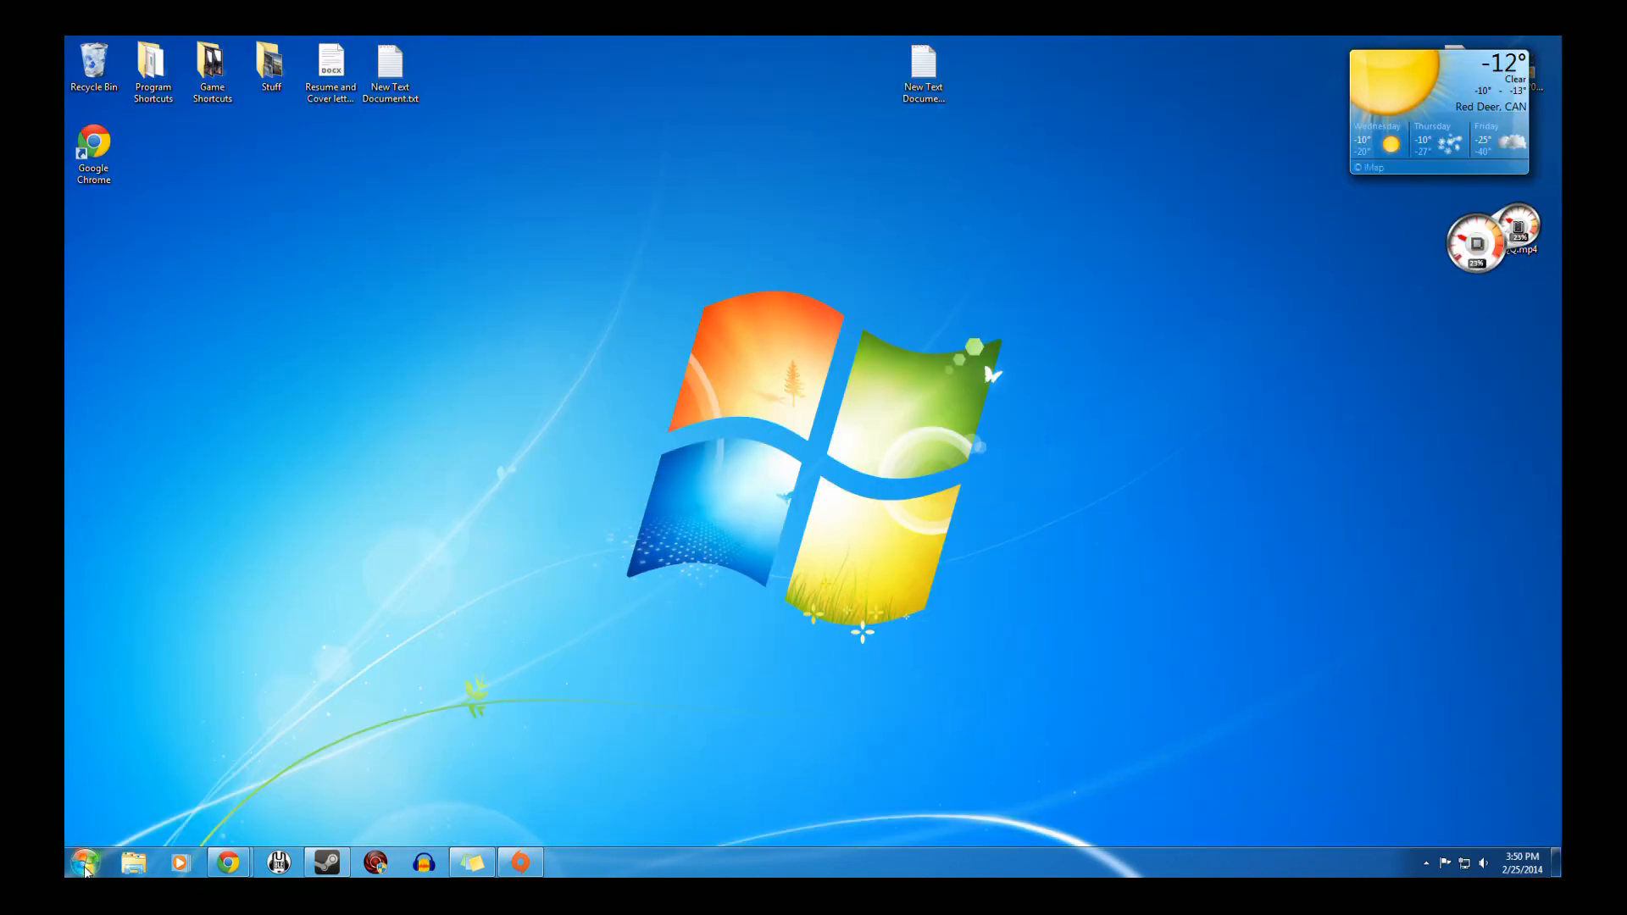
# Step: Search 're' from the Start menu to launch regedit
pyautogui.click(83, 868)
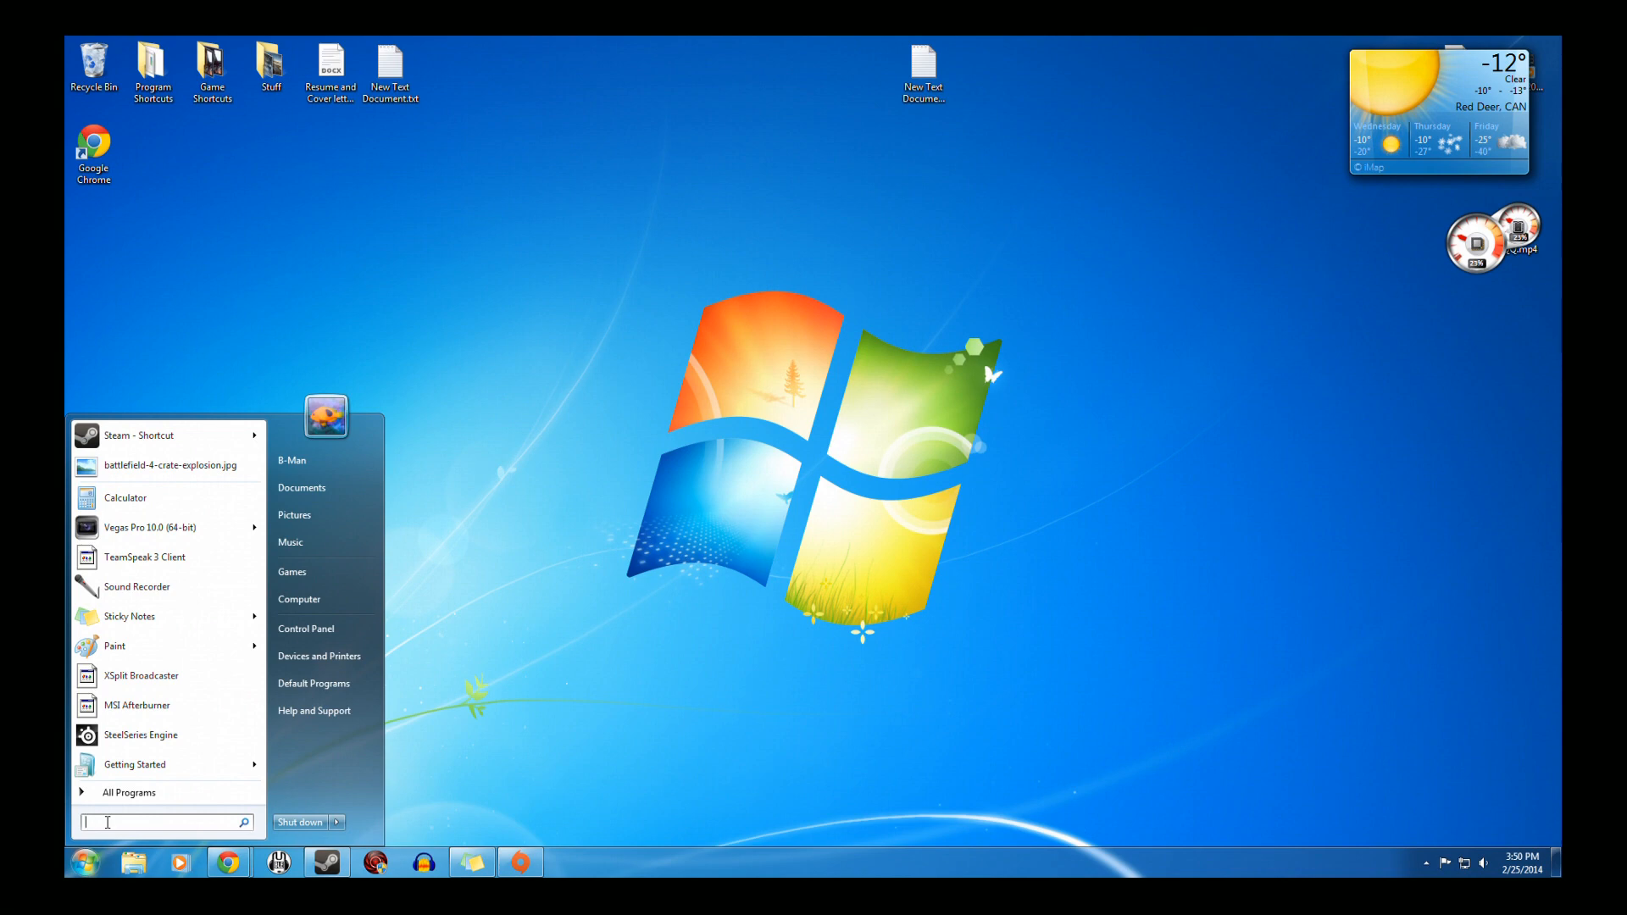
pyautogui.write('re')
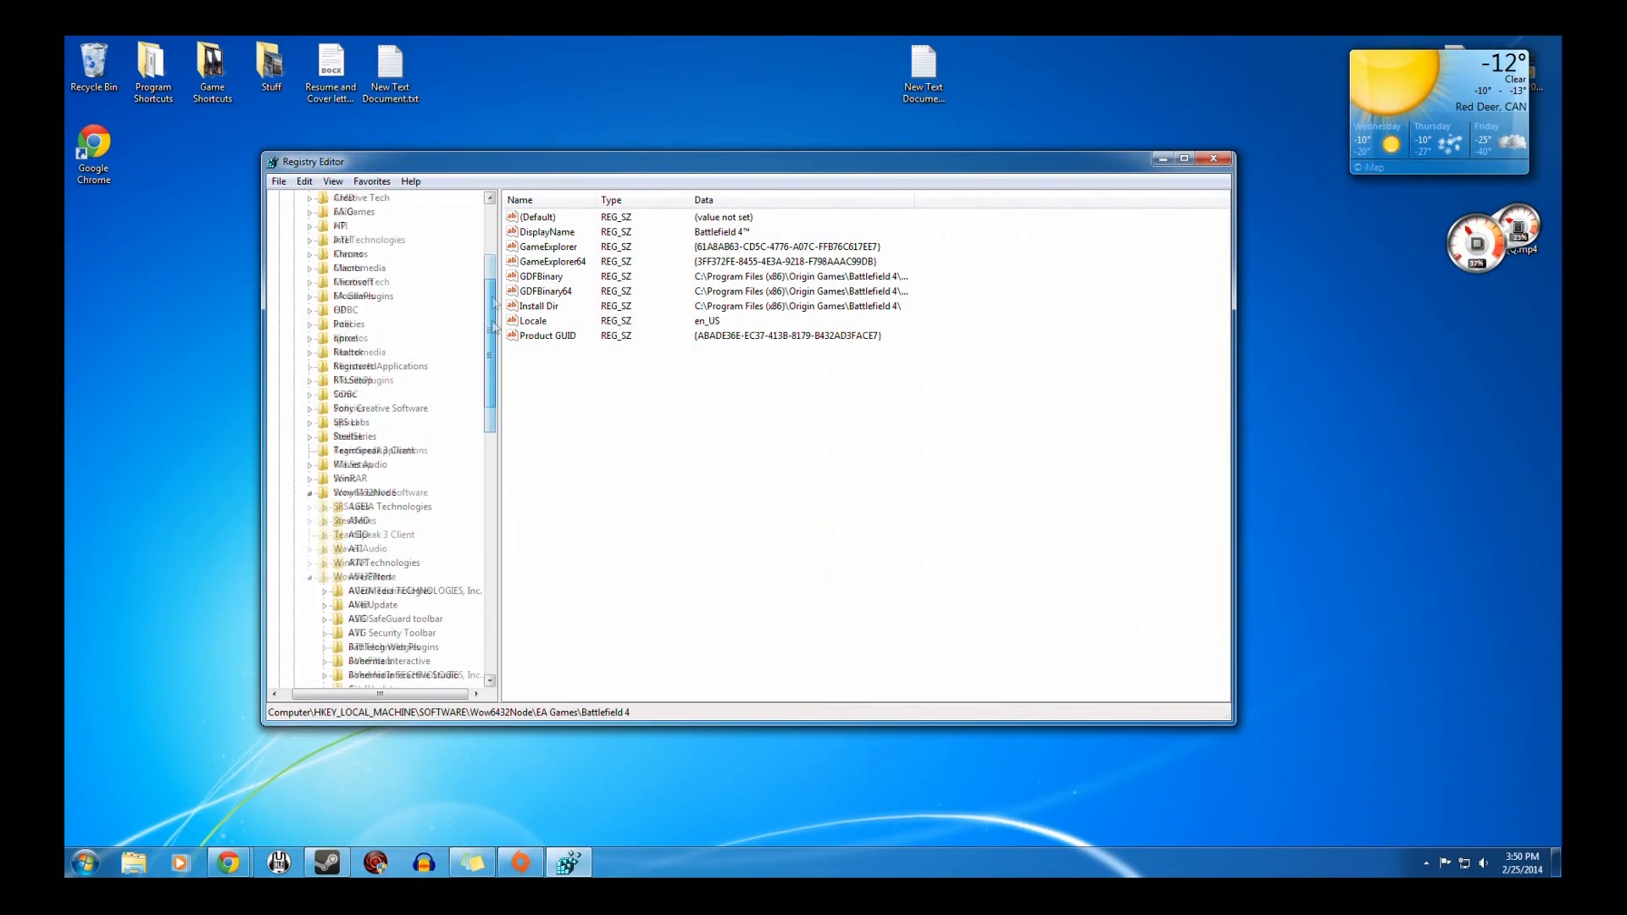
# Step: Expand HKEY_LOCAL_MACHINE > Wow6432Node > EA Games > Battlefield 4 and select the Xpack1 key
pyautogui.click(349, 239)
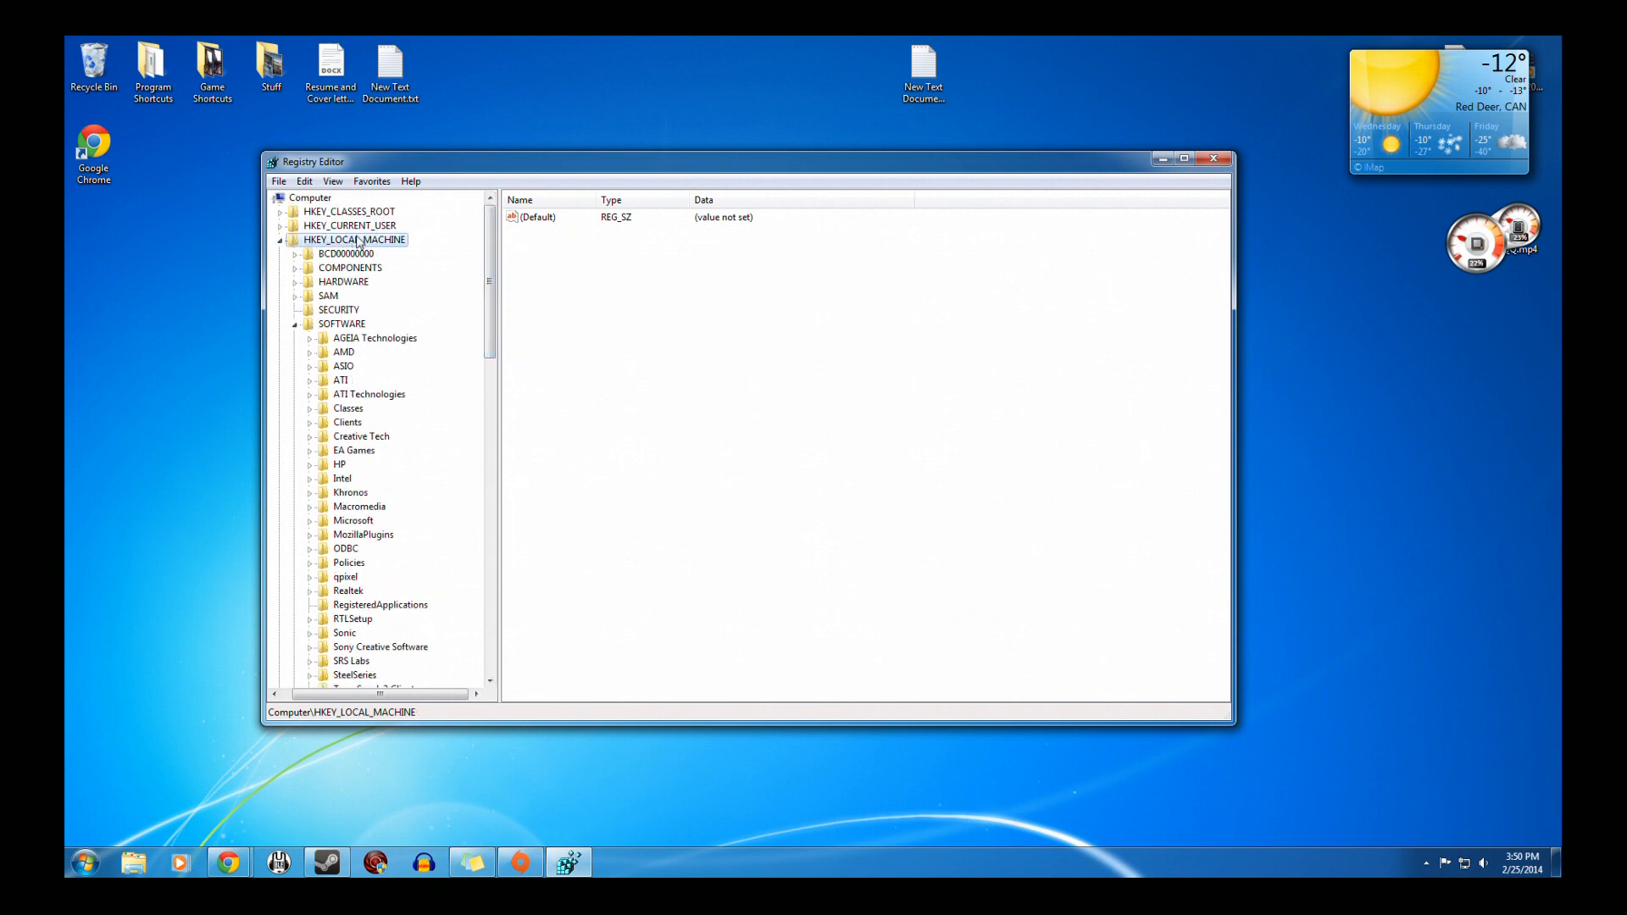
pyautogui.moveTo(367, 253)
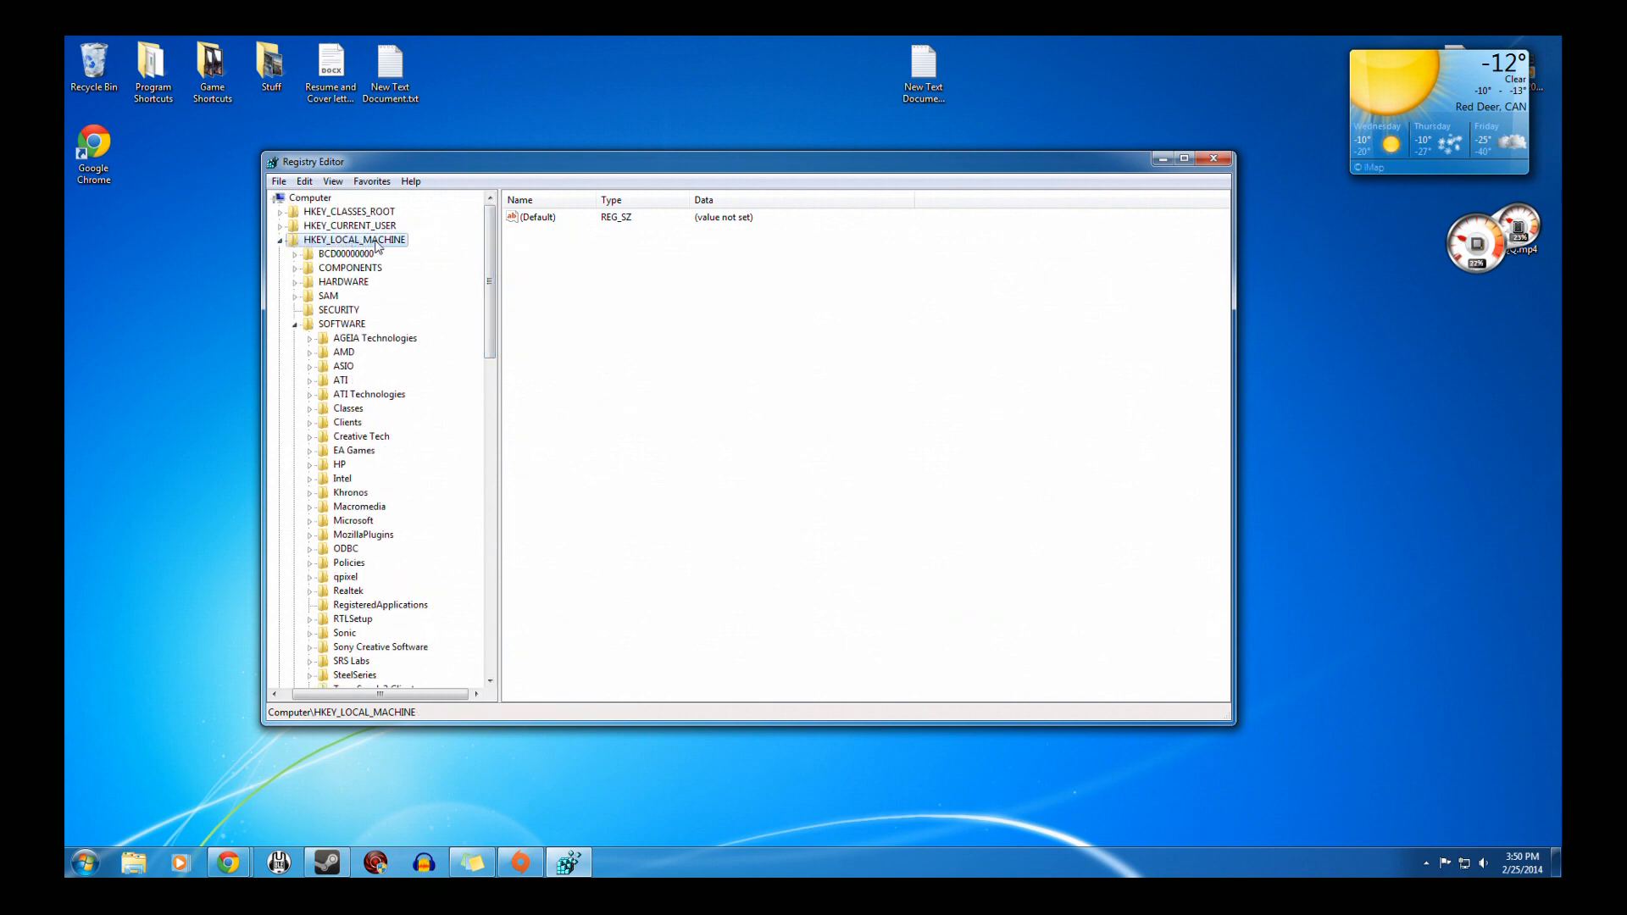
pyautogui.click(341, 324)
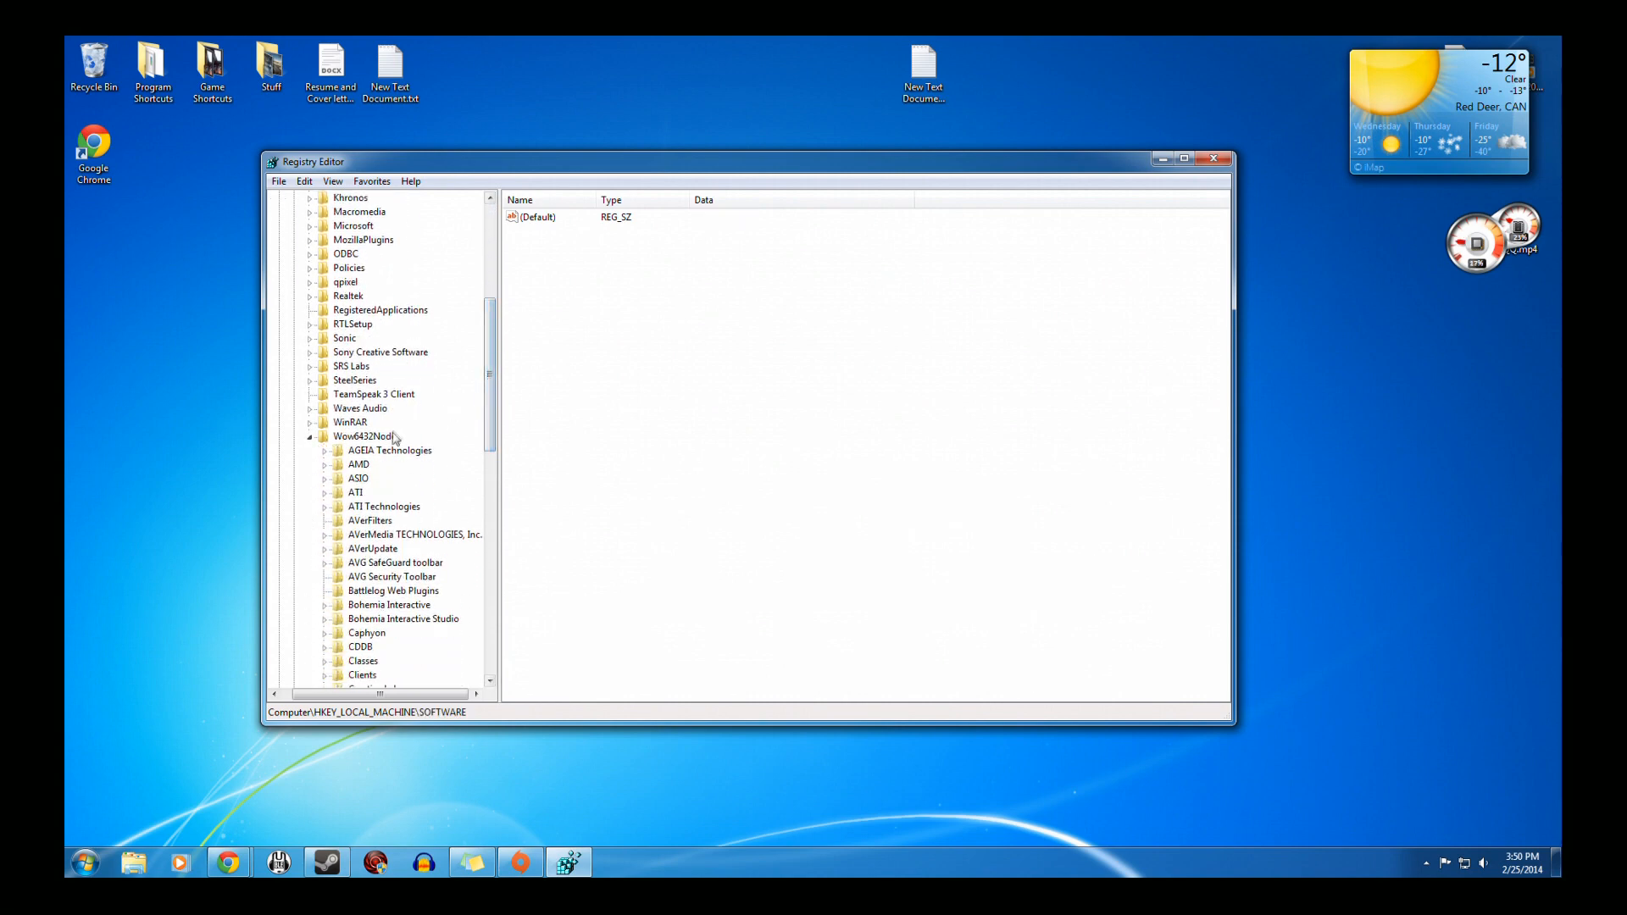
pyautogui.click(361, 436)
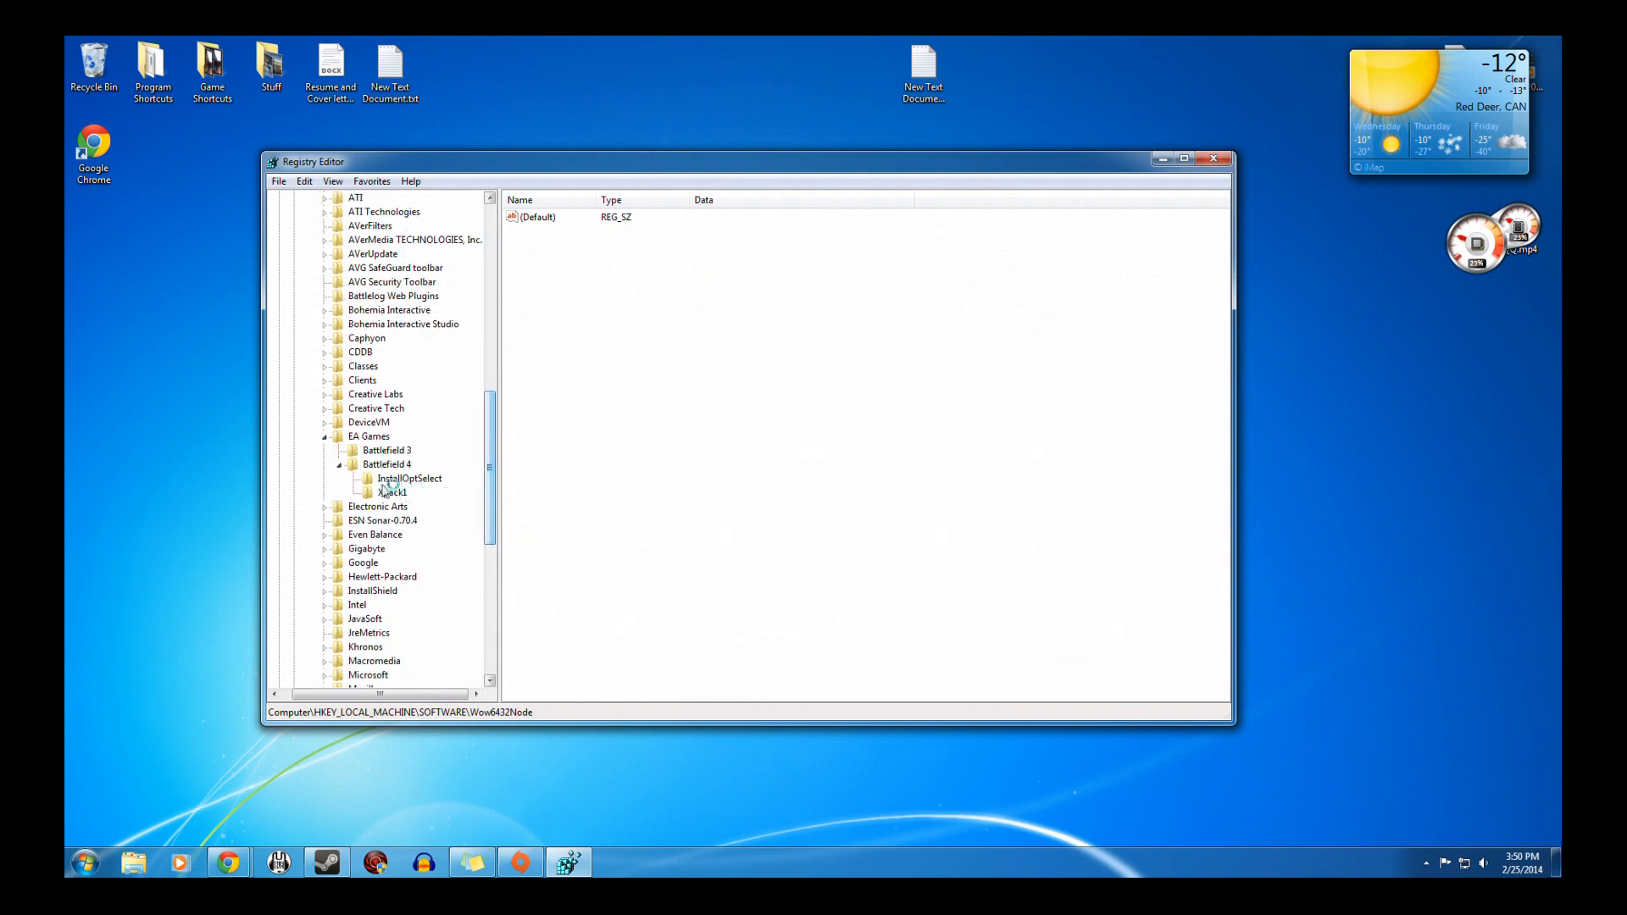
pyautogui.click(386, 464)
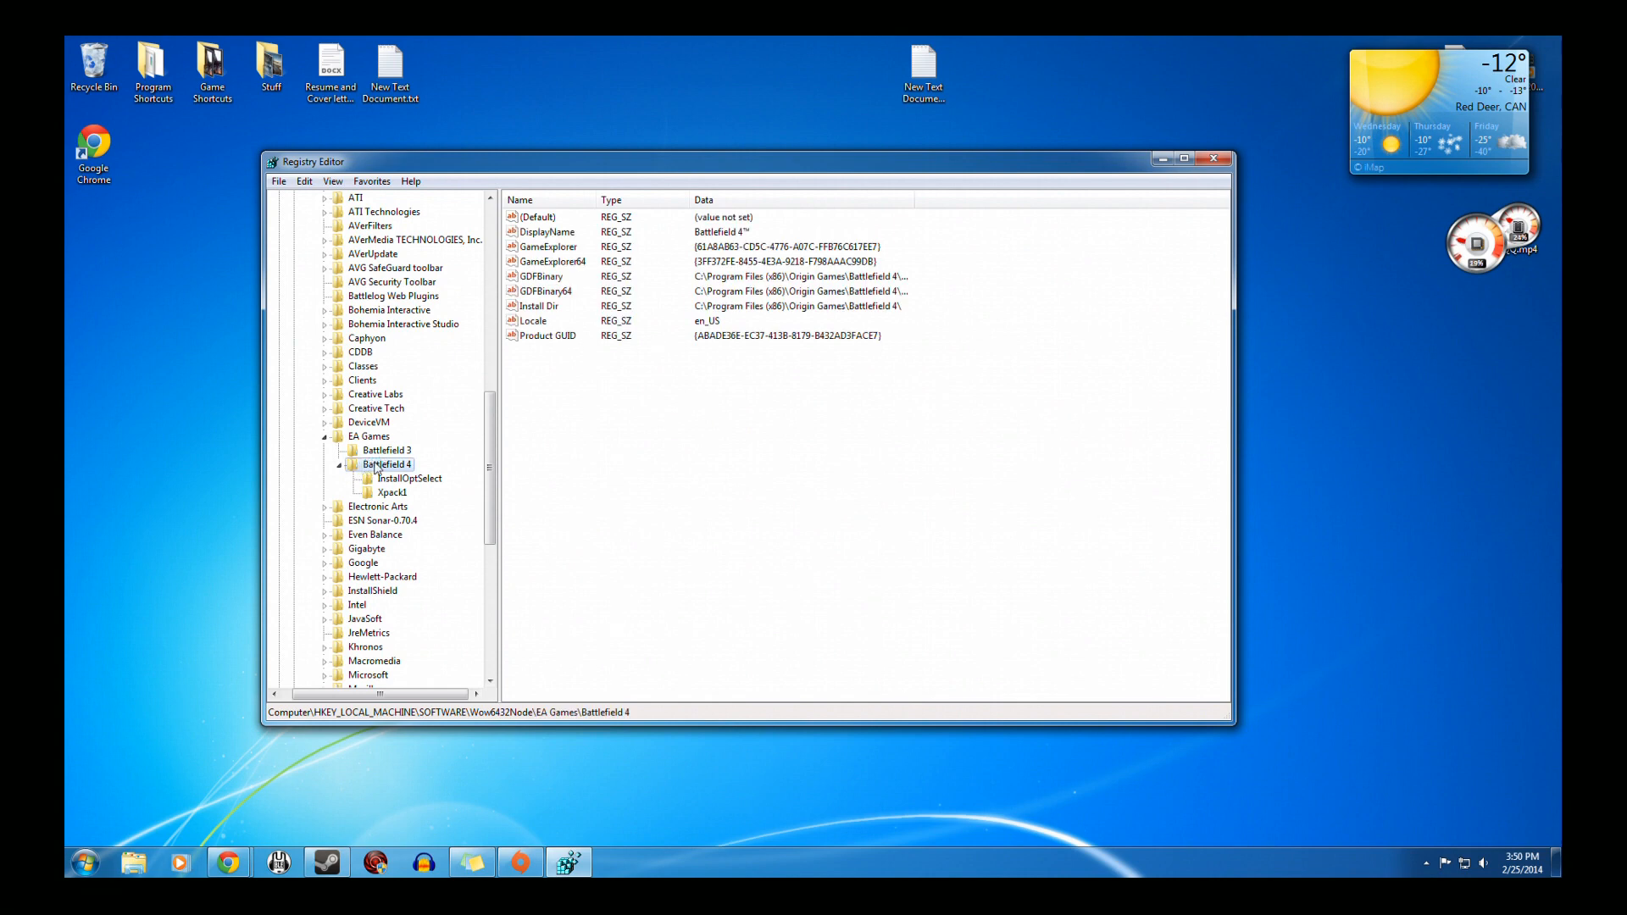
pyautogui.click(391, 492)
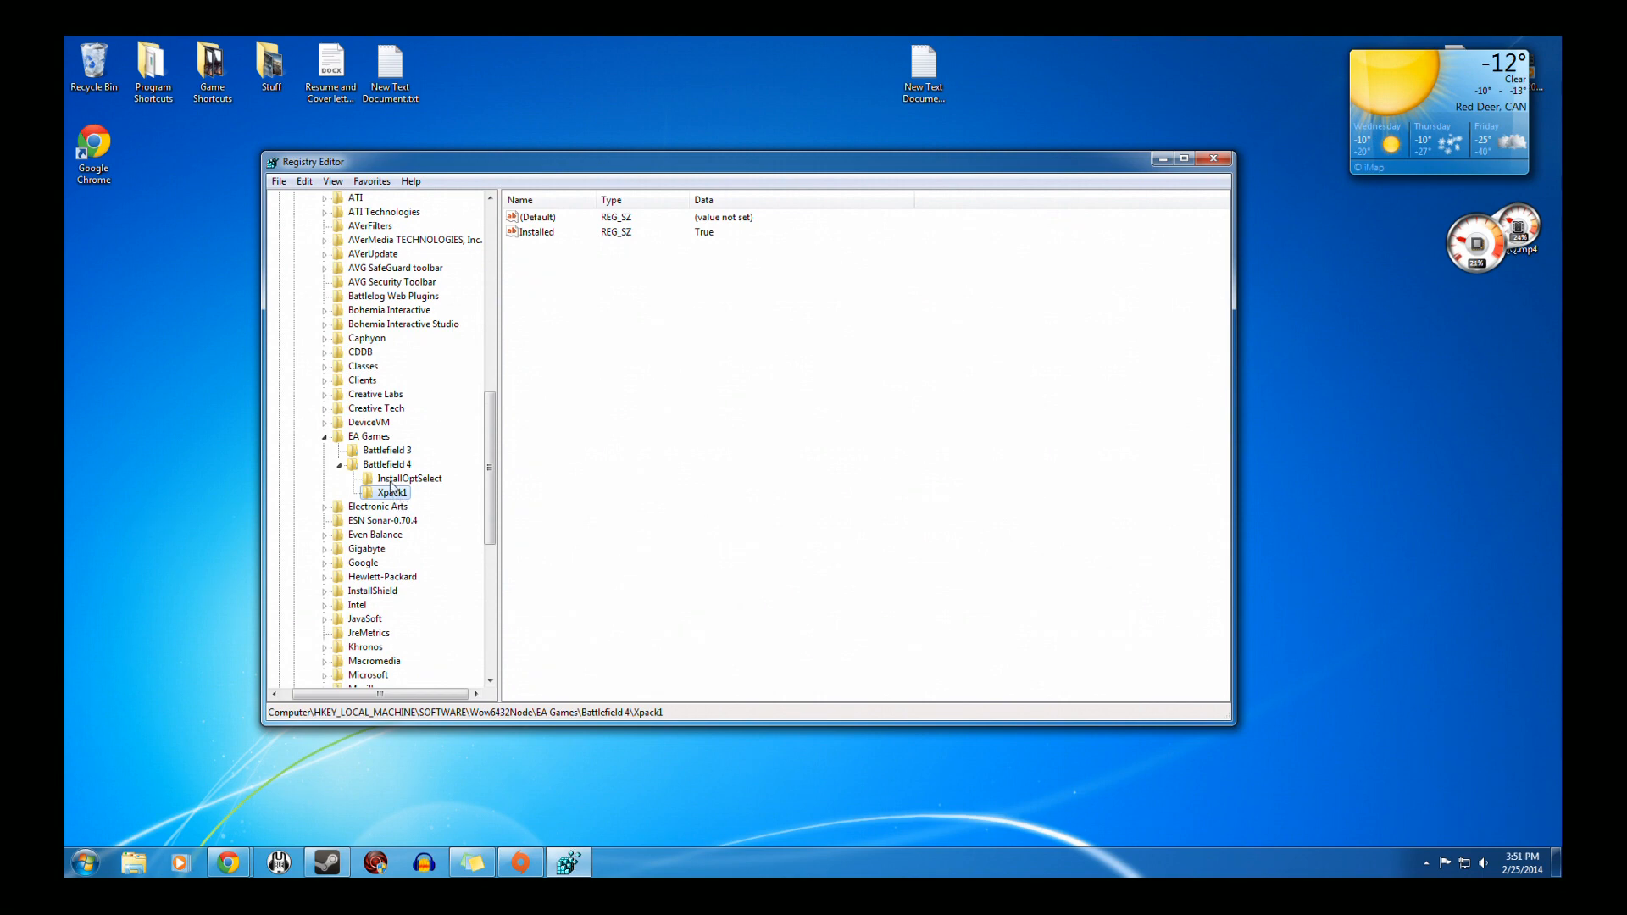
# Step: Create a new subkey under Battlefield 4 named Xpack0
pyautogui.rightClick(386, 464)
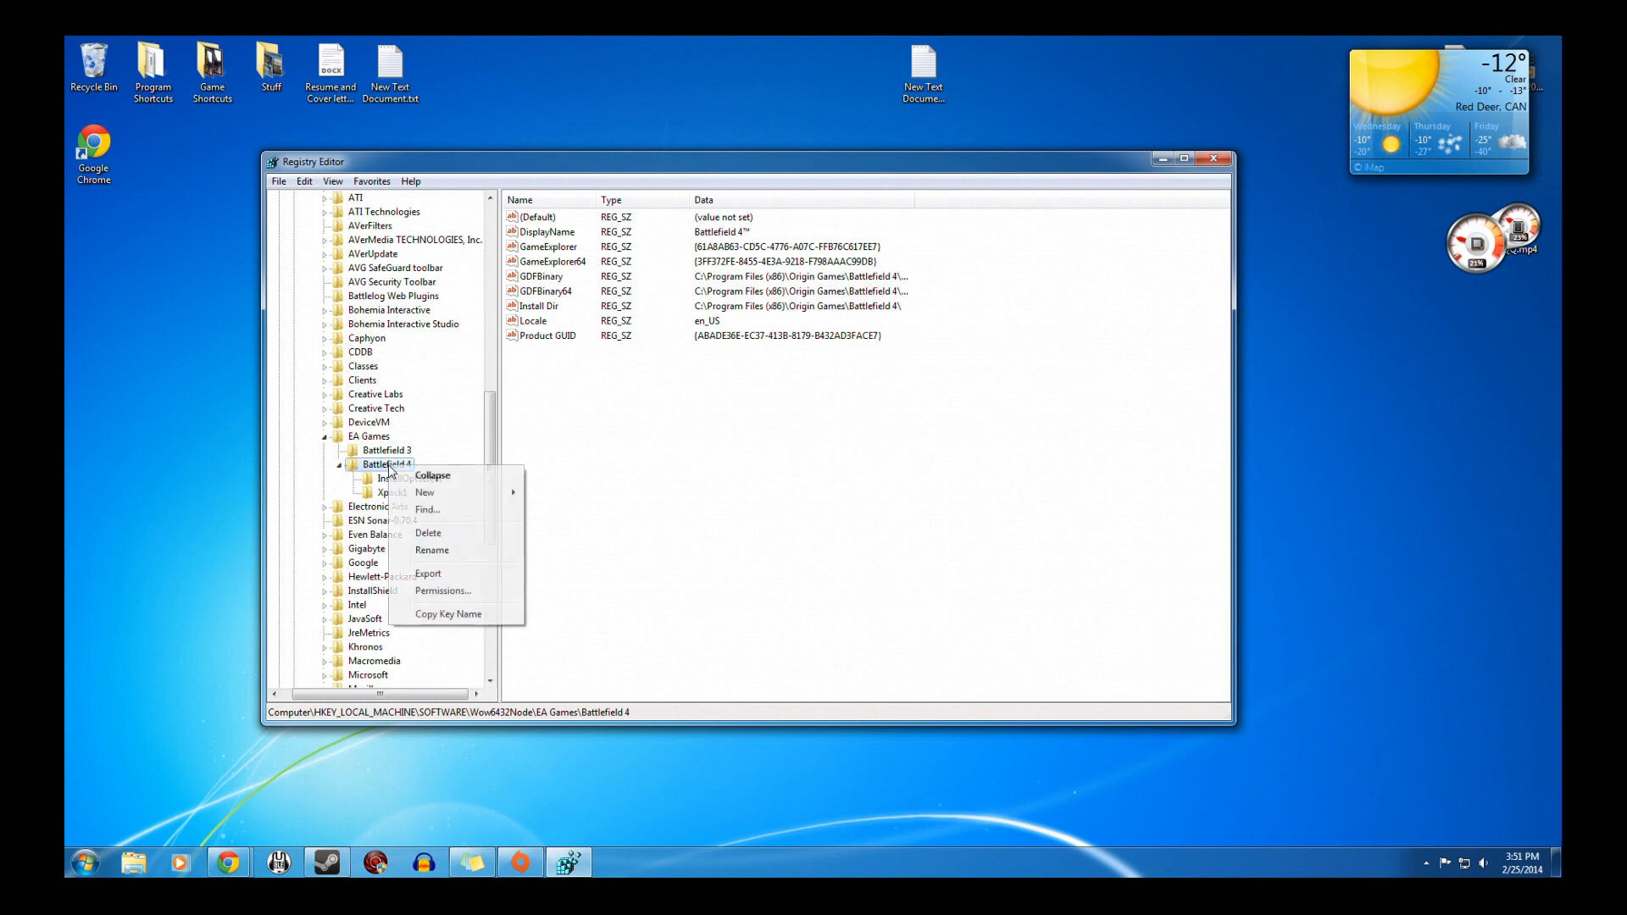
pyautogui.click(425, 493)
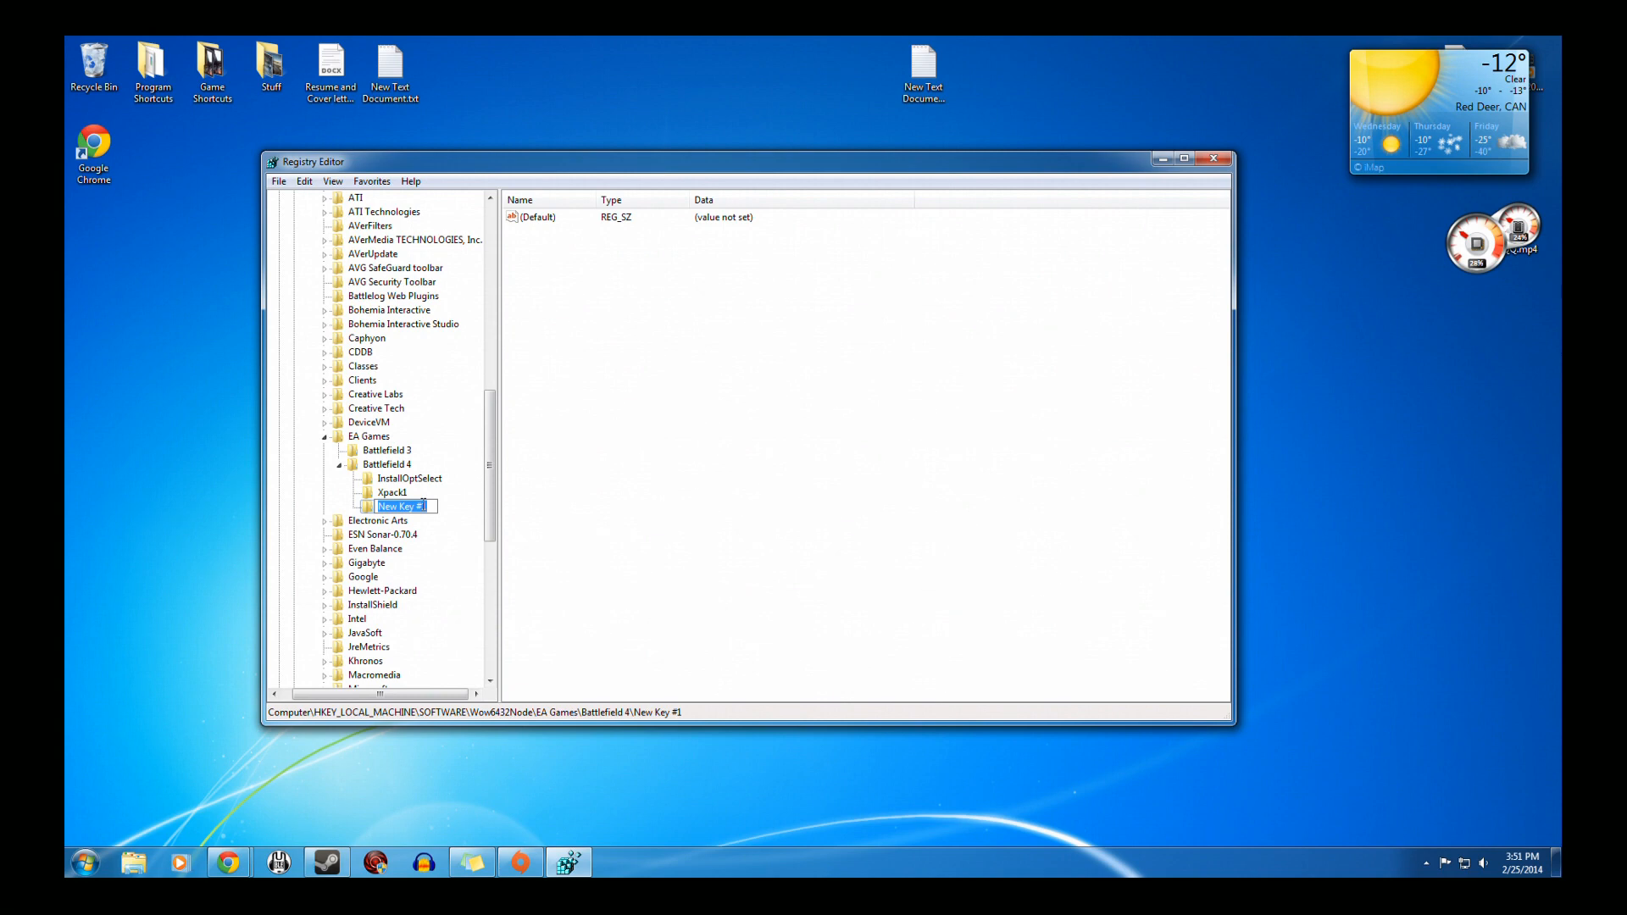
pyautogui.write('Xpack0')
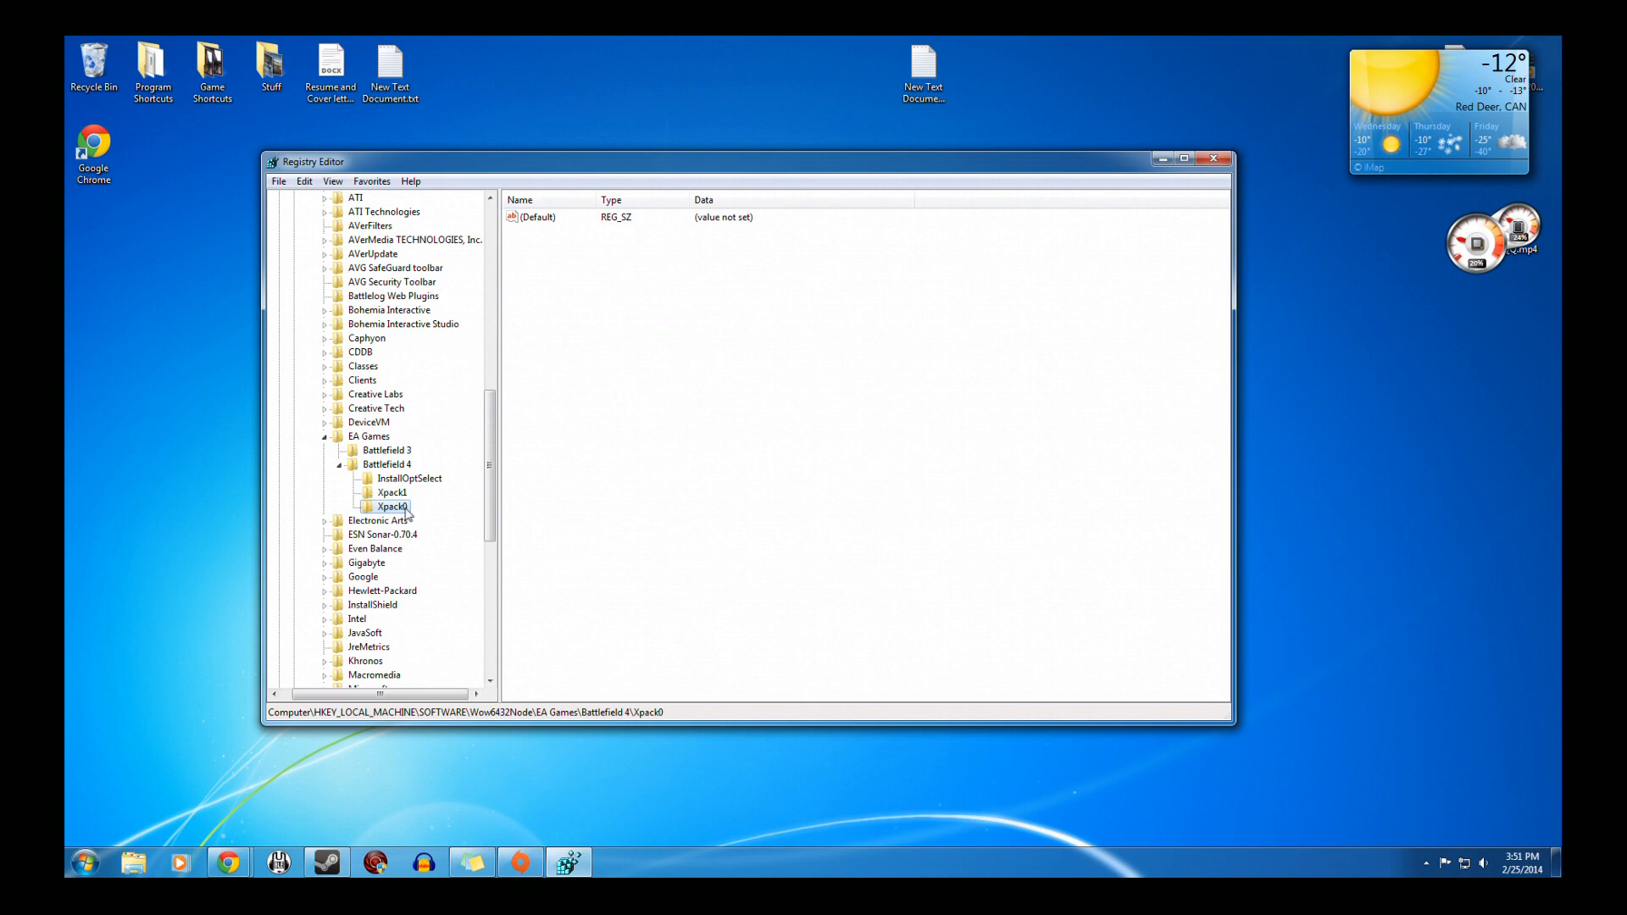
pyautogui.moveTo(428, 504)
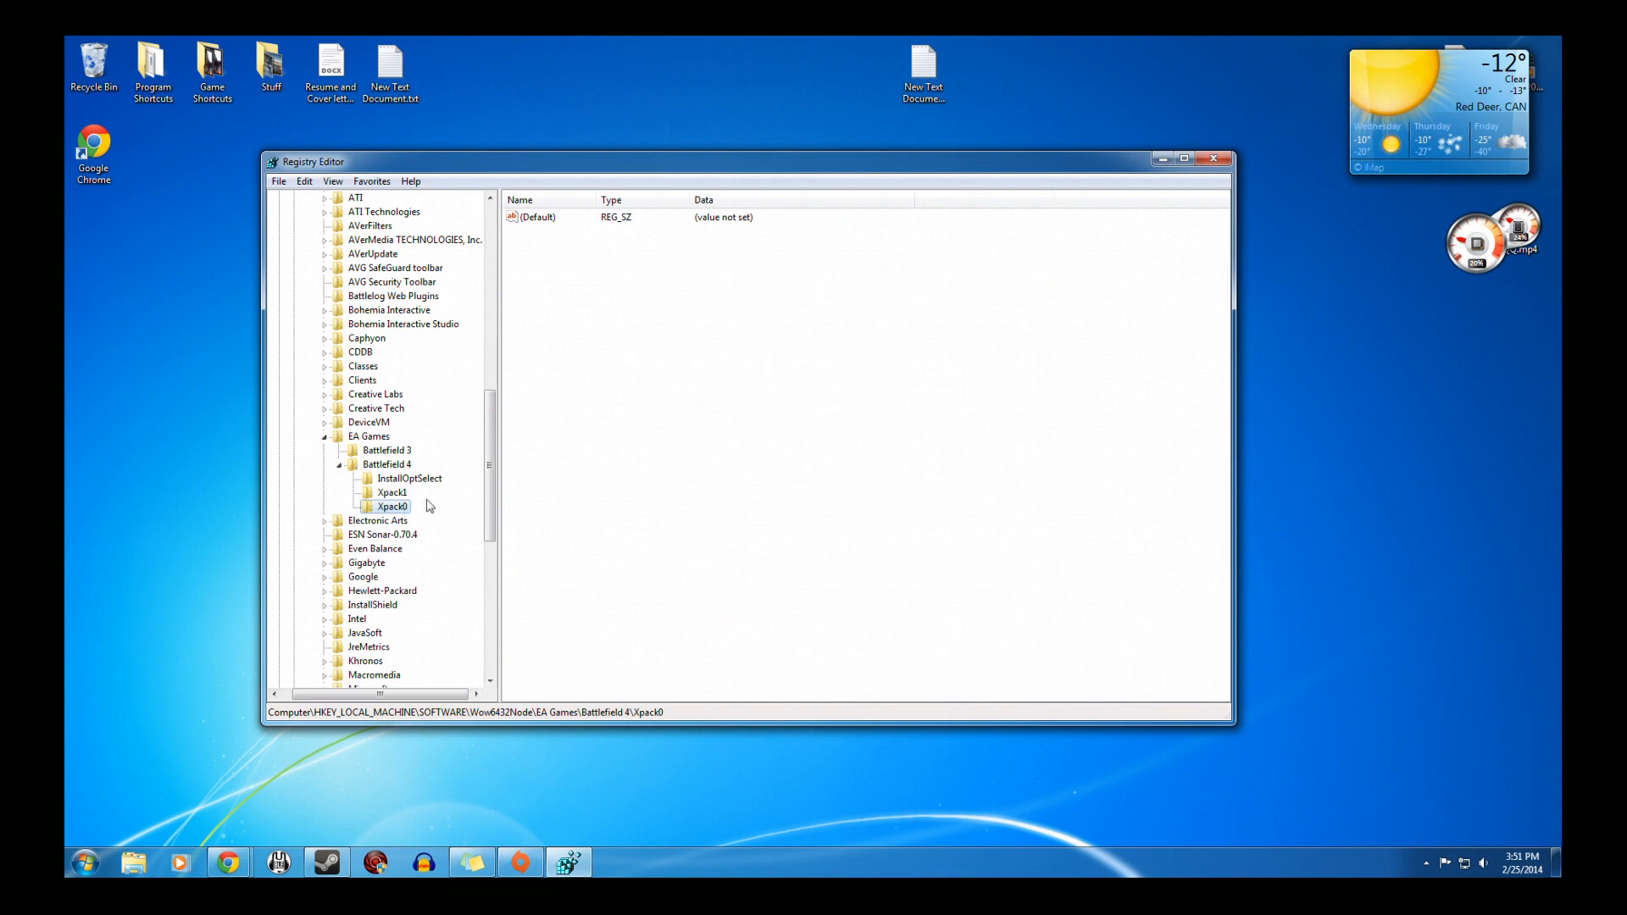
pyautogui.moveTo(396, 512)
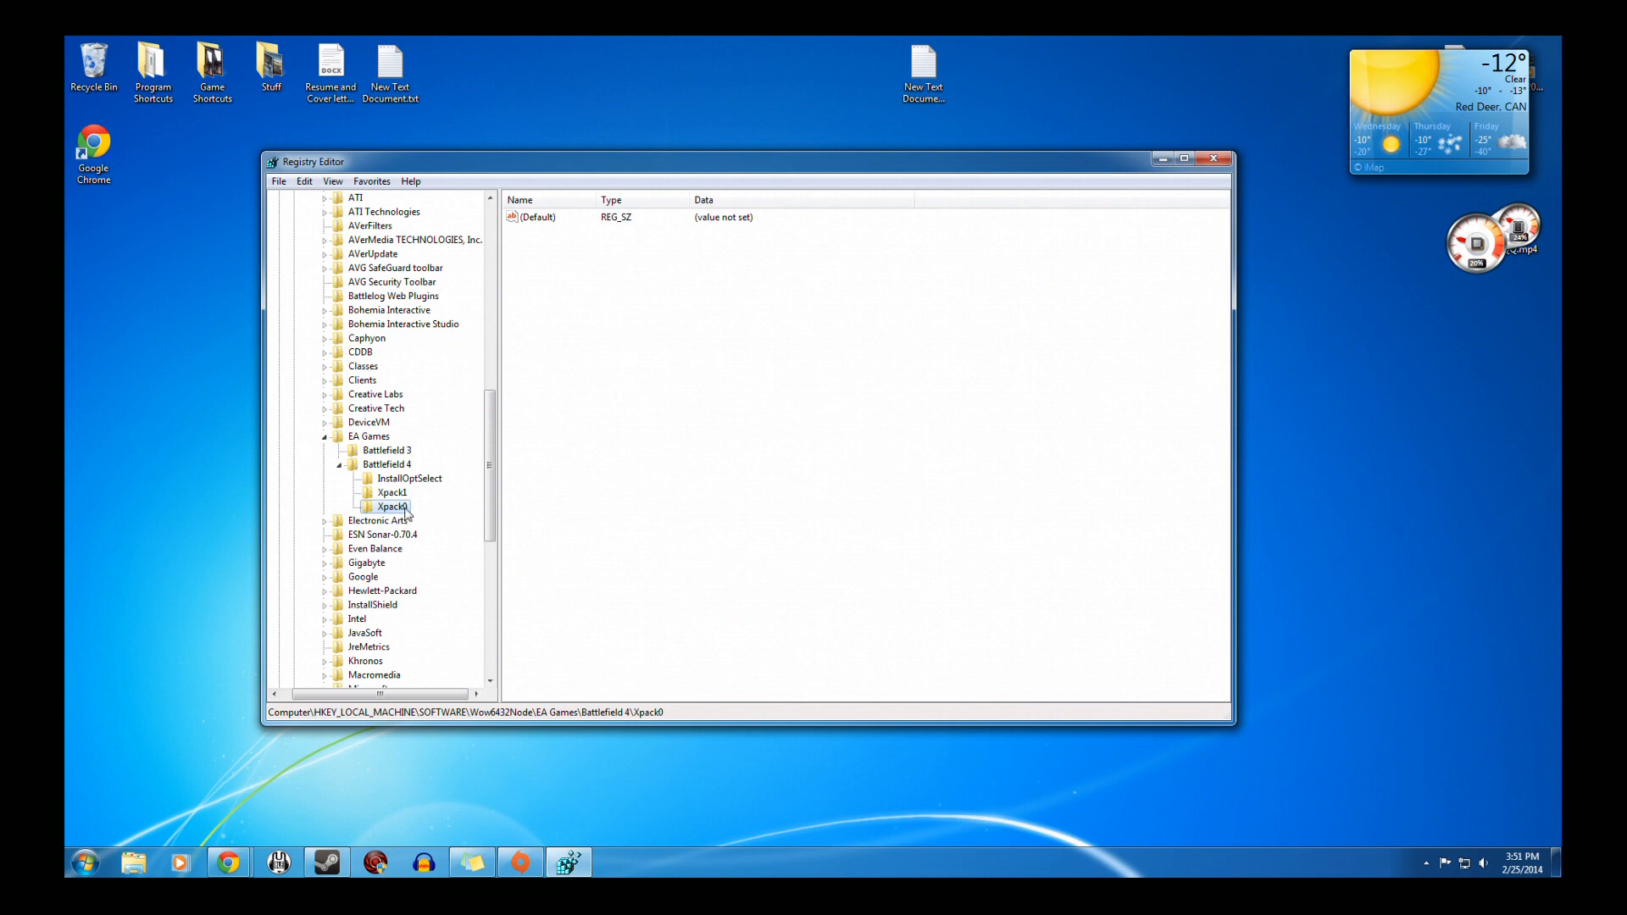
# Step: Add a string value named Installed to Xpack0 and open it for editing
pyautogui.rightClick(391, 507)
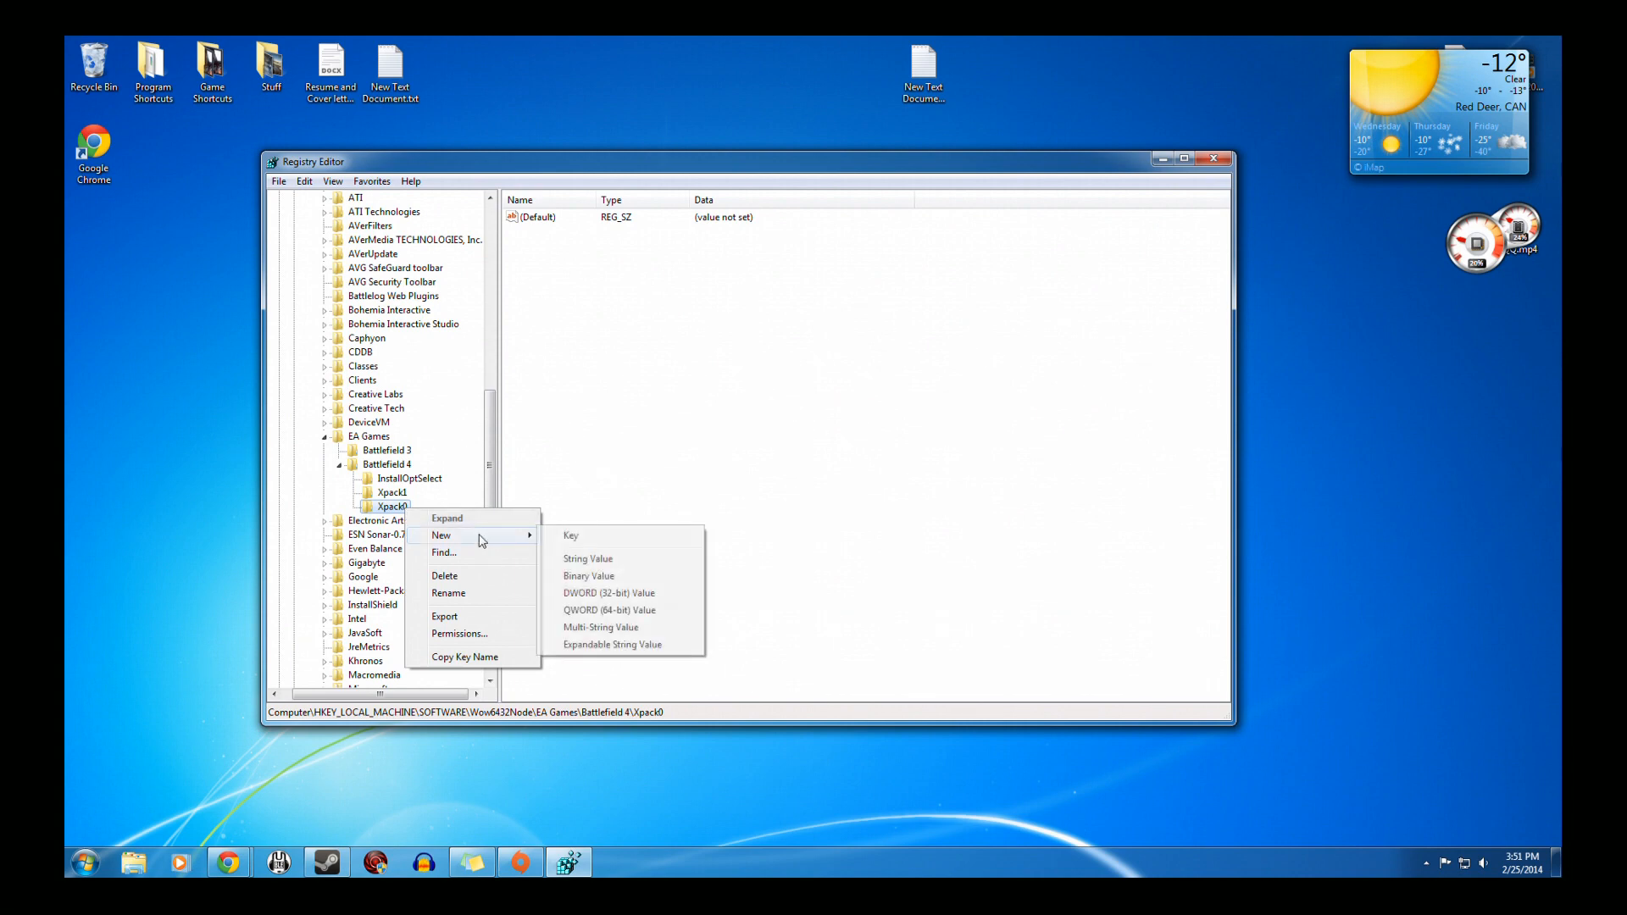
pyautogui.click(588, 558)
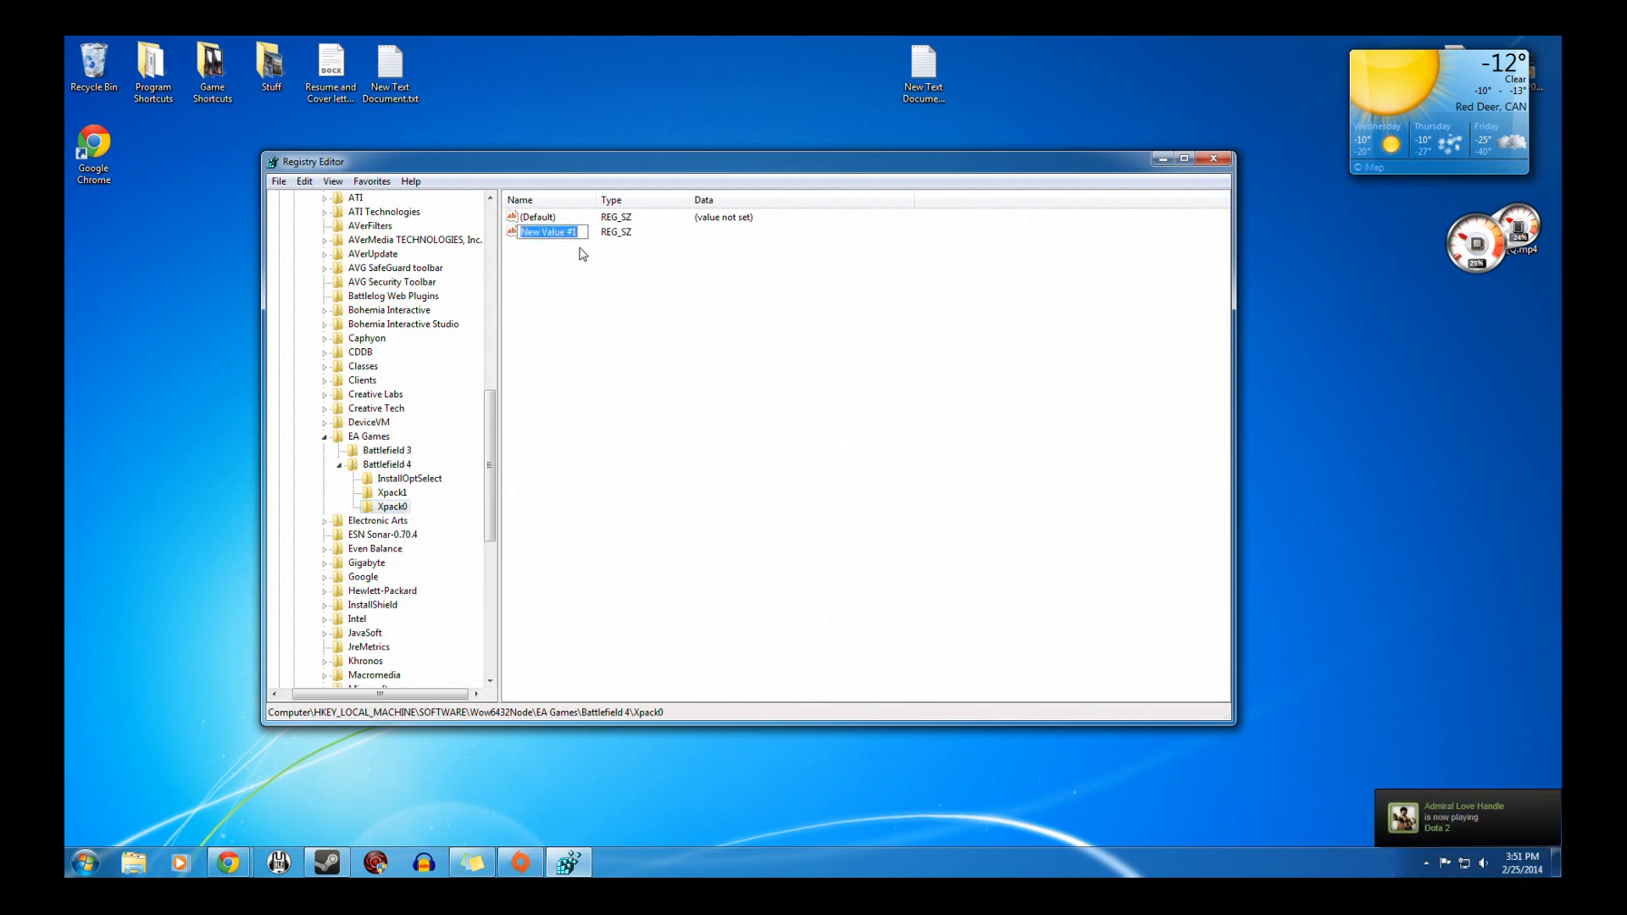
pyautogui.write('Installed')
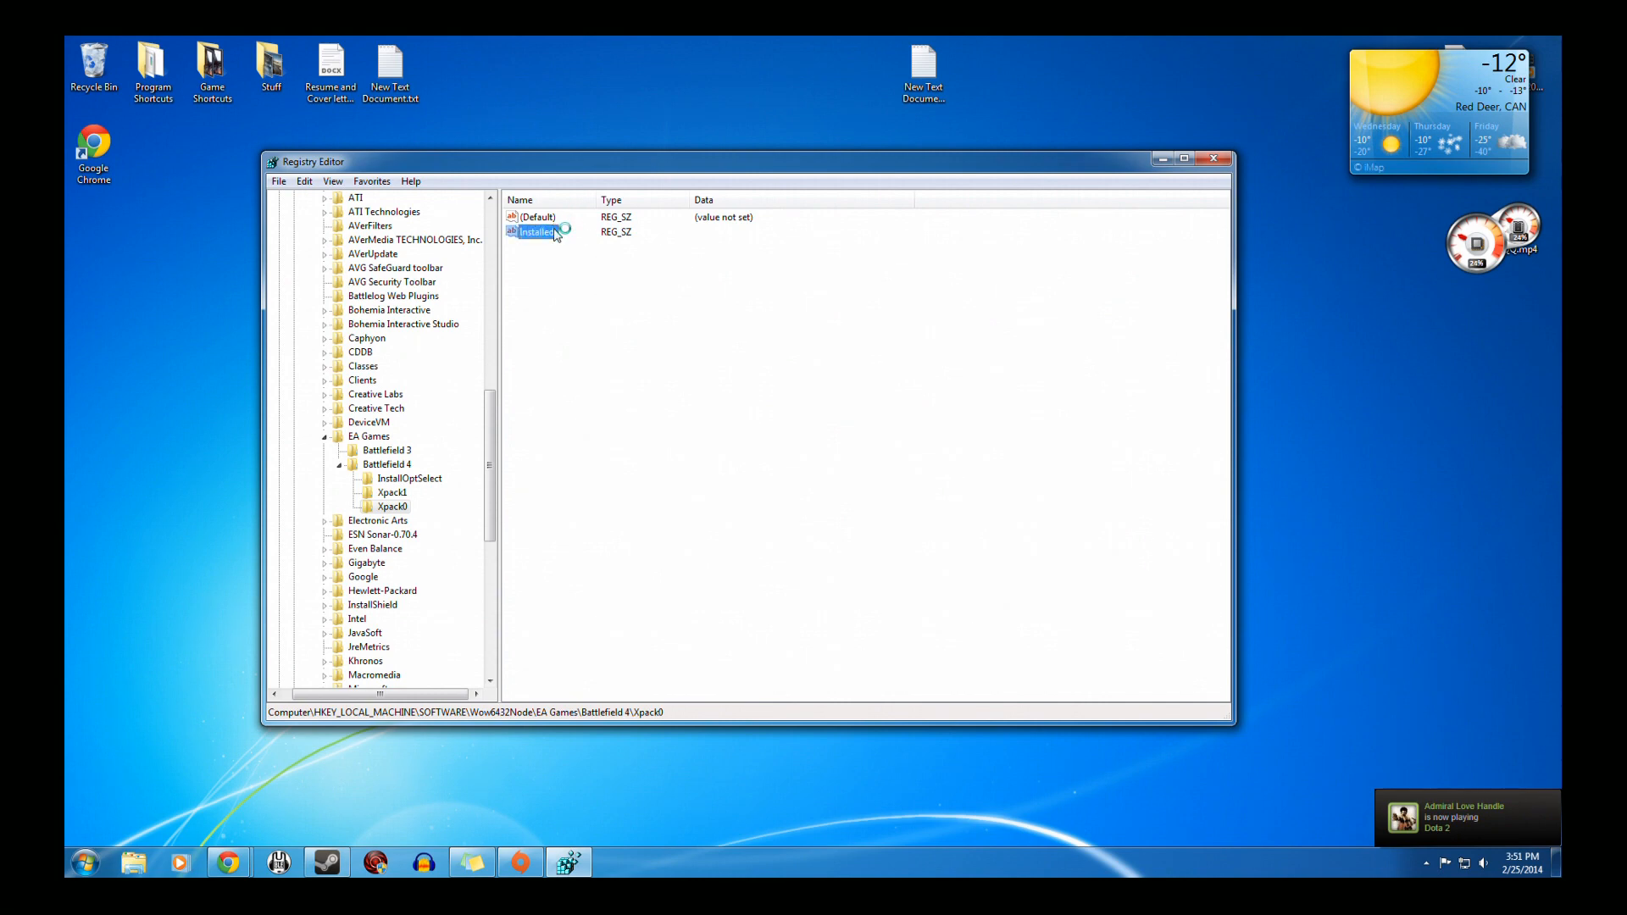
pyautogui.rightClick(536, 232)
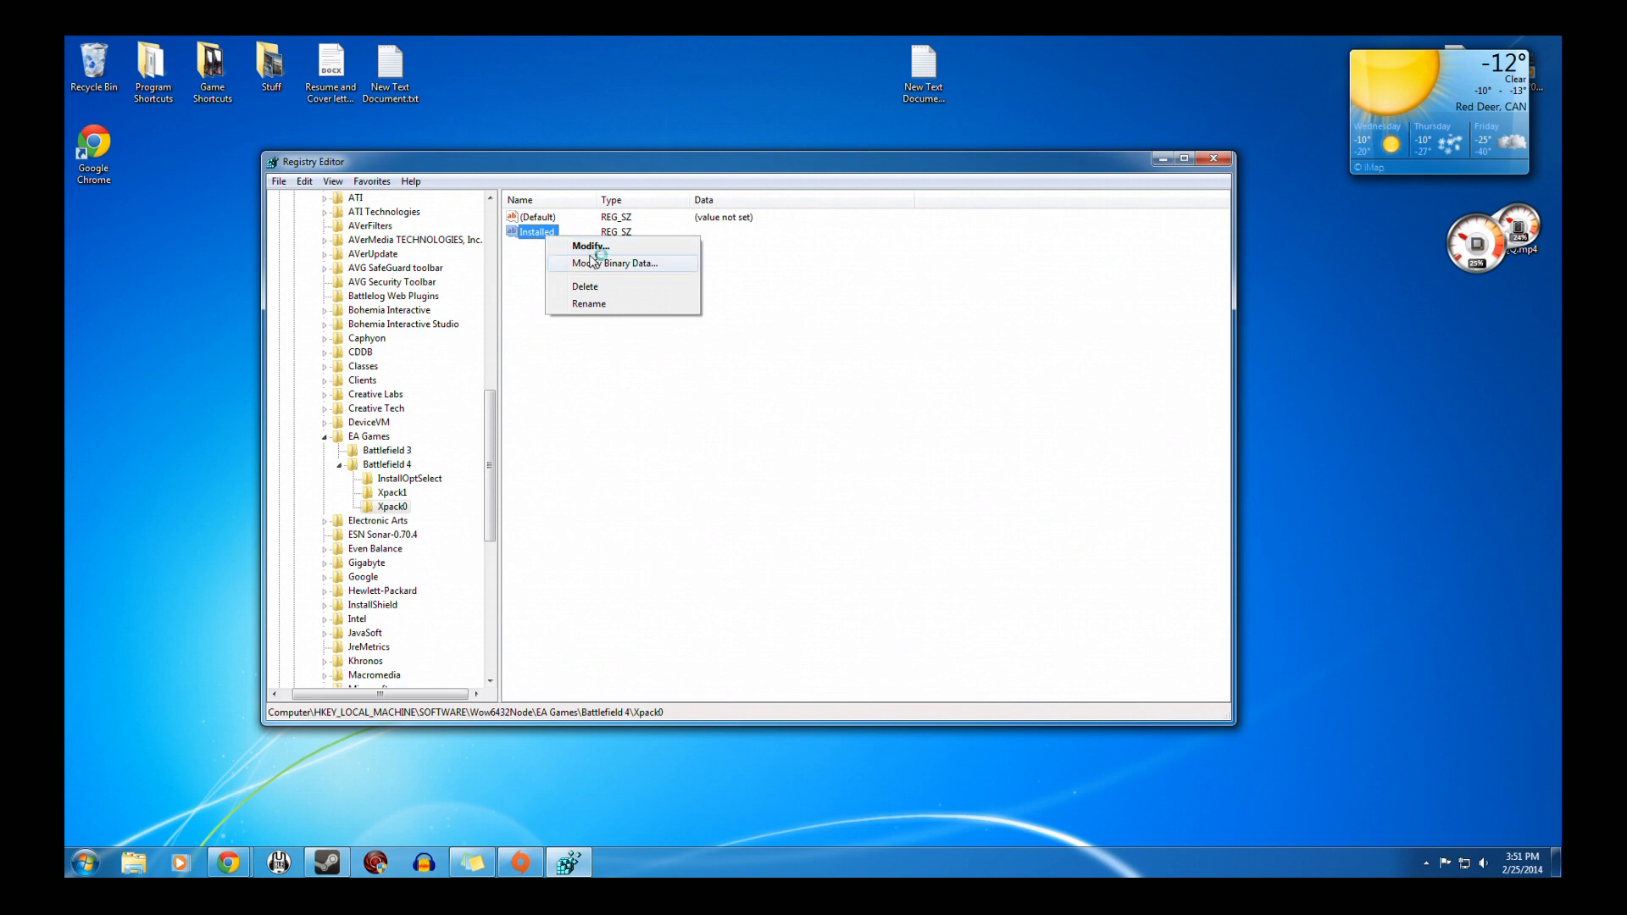
pyautogui.click(590, 245)
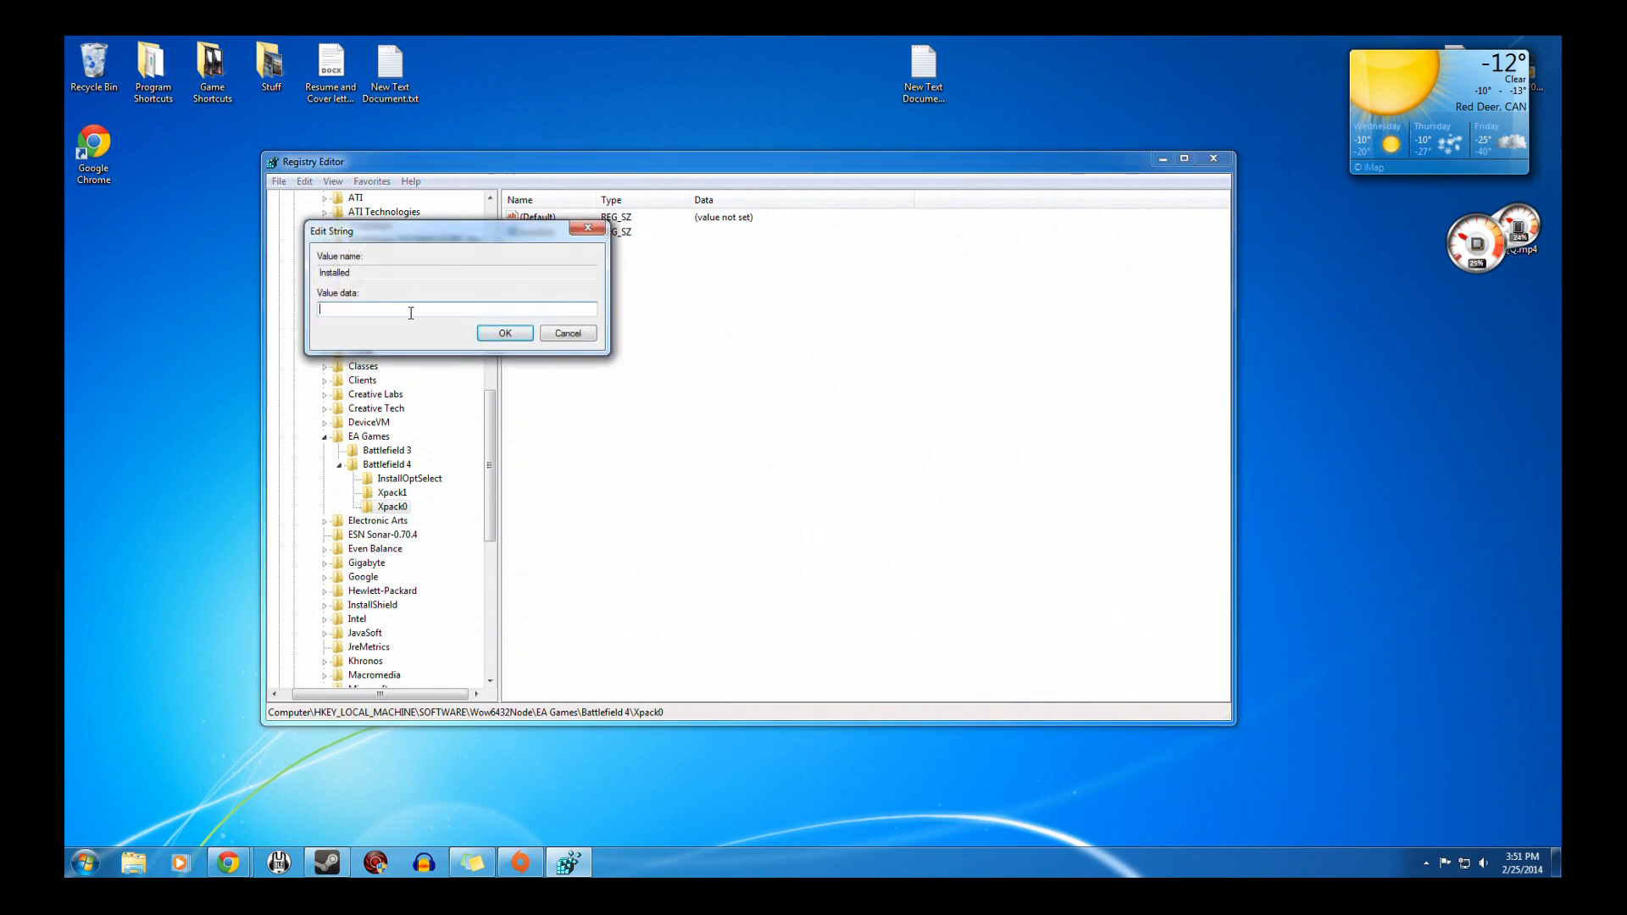
# Step: Set Installed's data to True, confirm, and close Registry Editor
pyautogui.write('1')
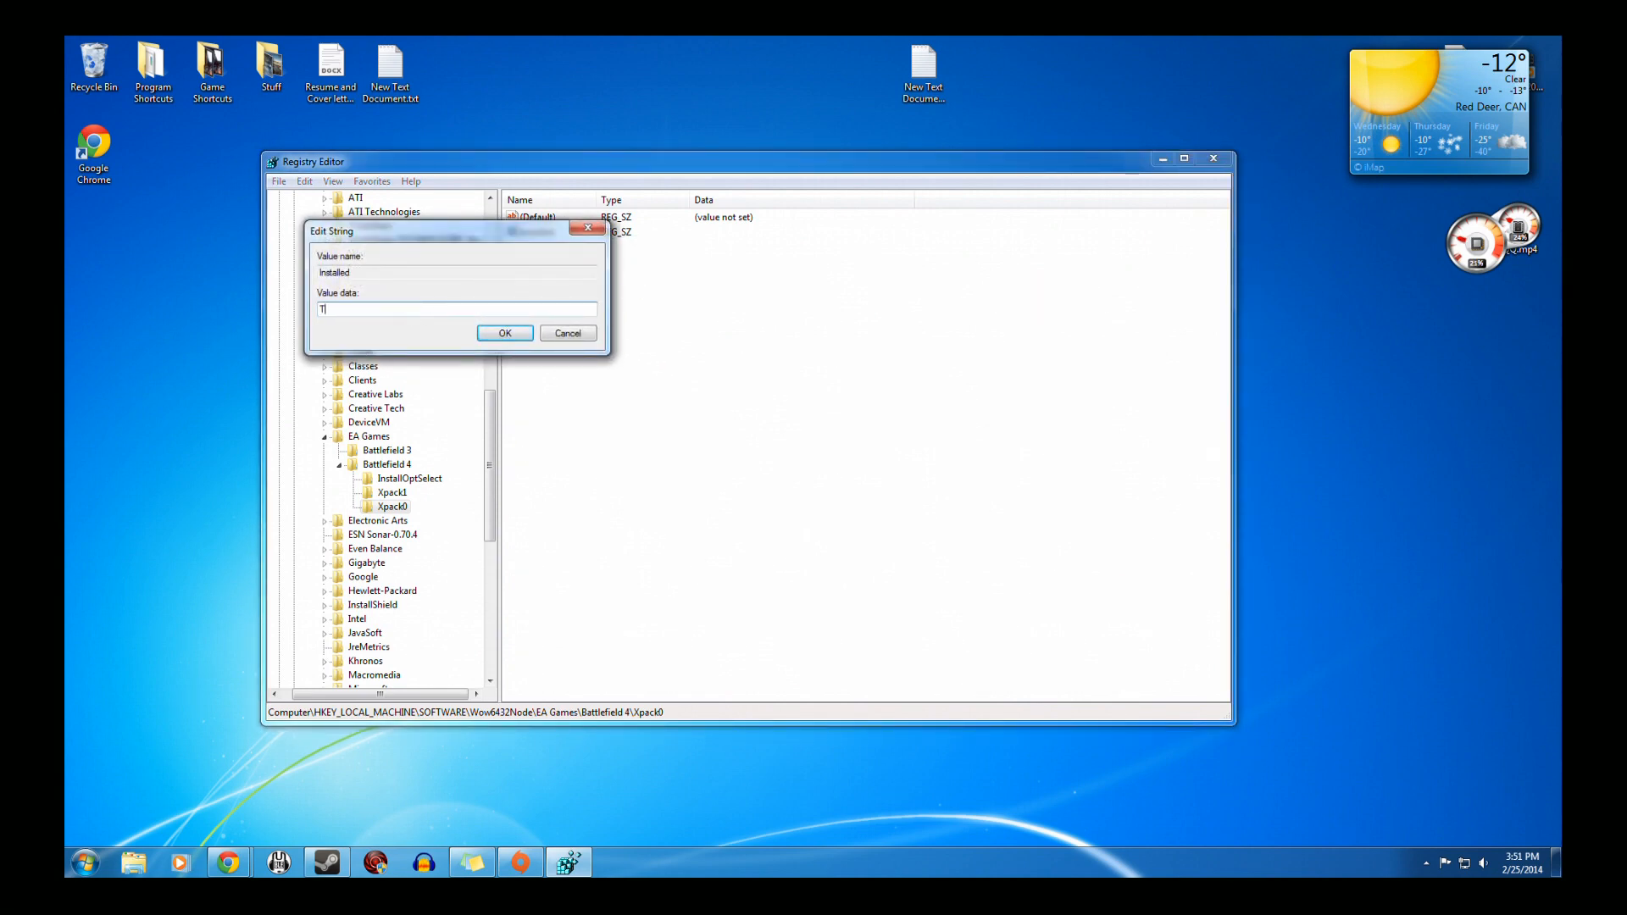
pyautogui.write('rue')
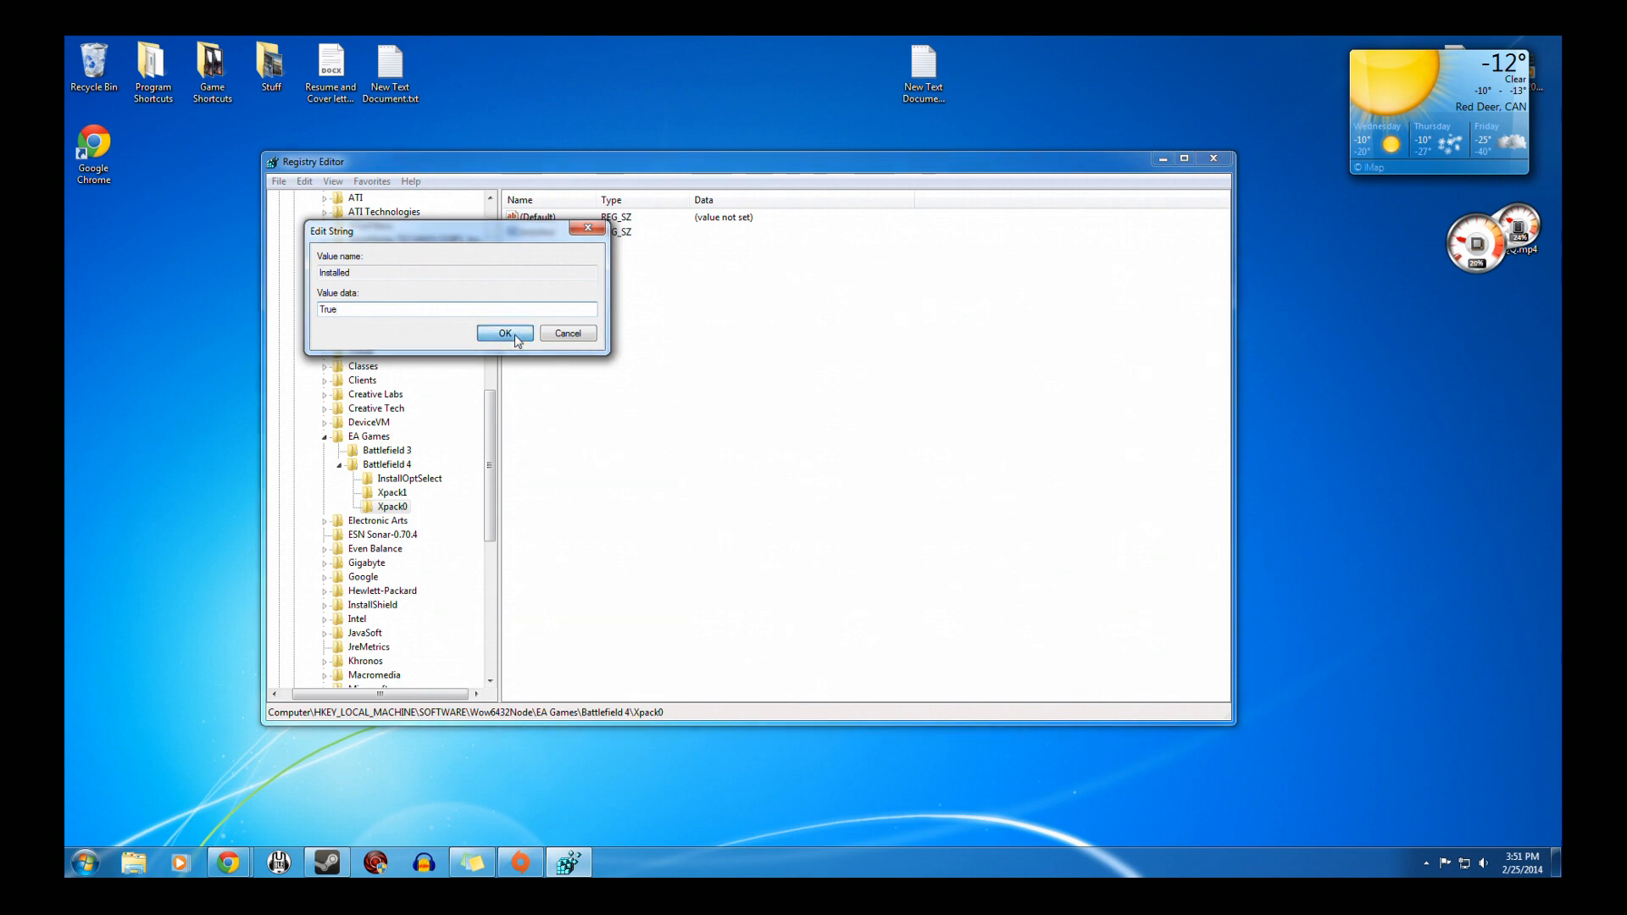
pyautogui.click(505, 333)
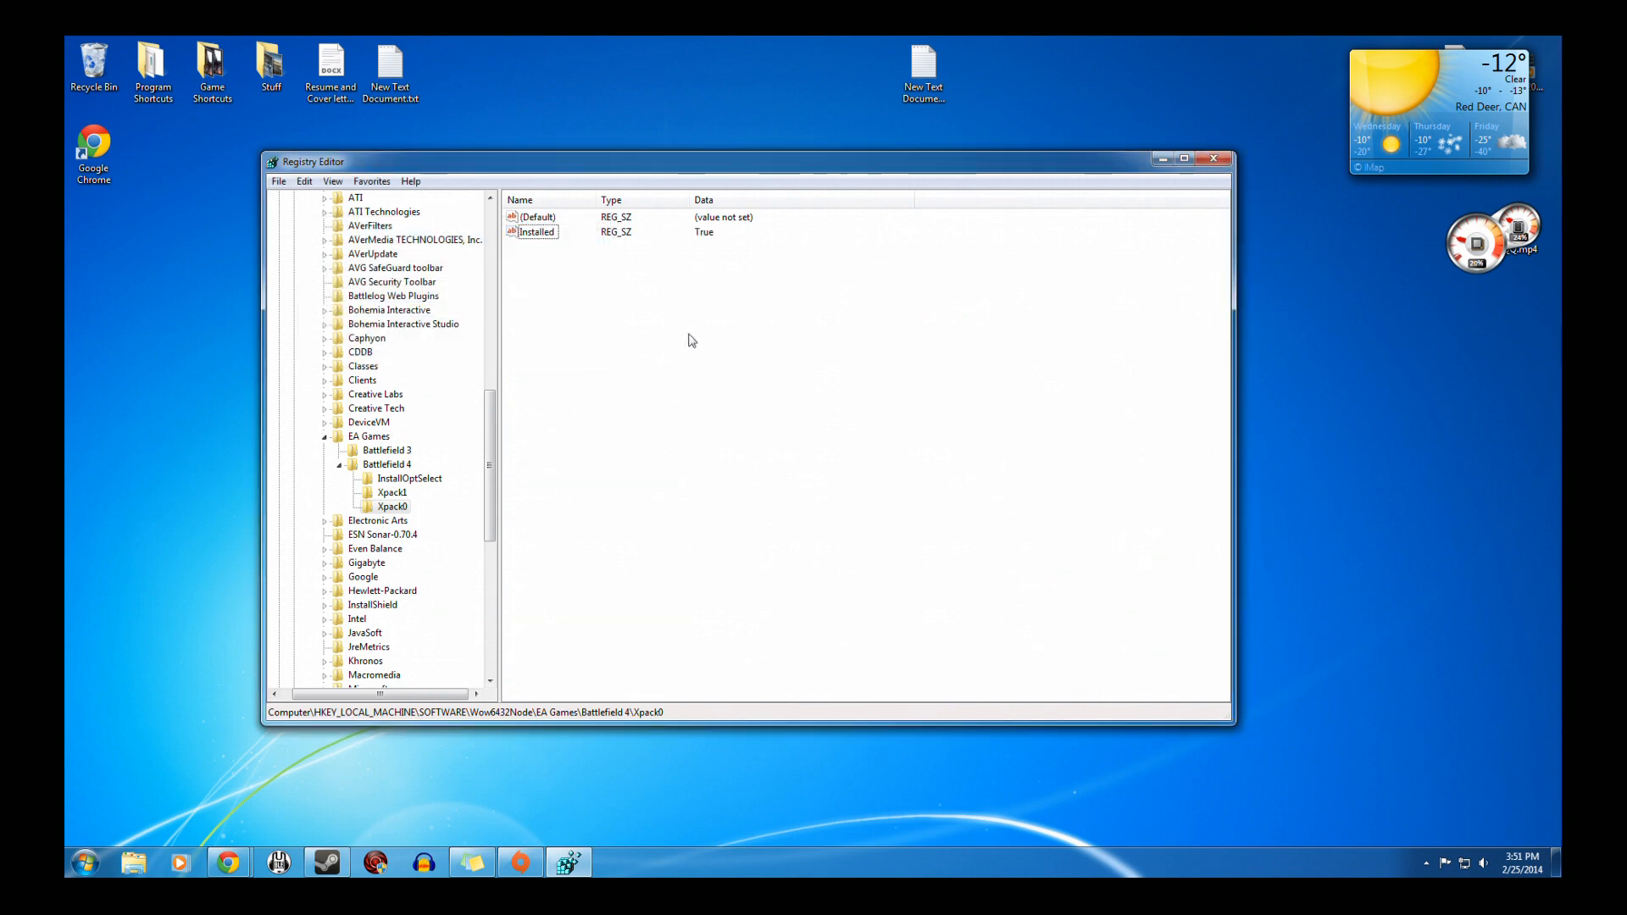
pyautogui.moveTo(1075, 352)
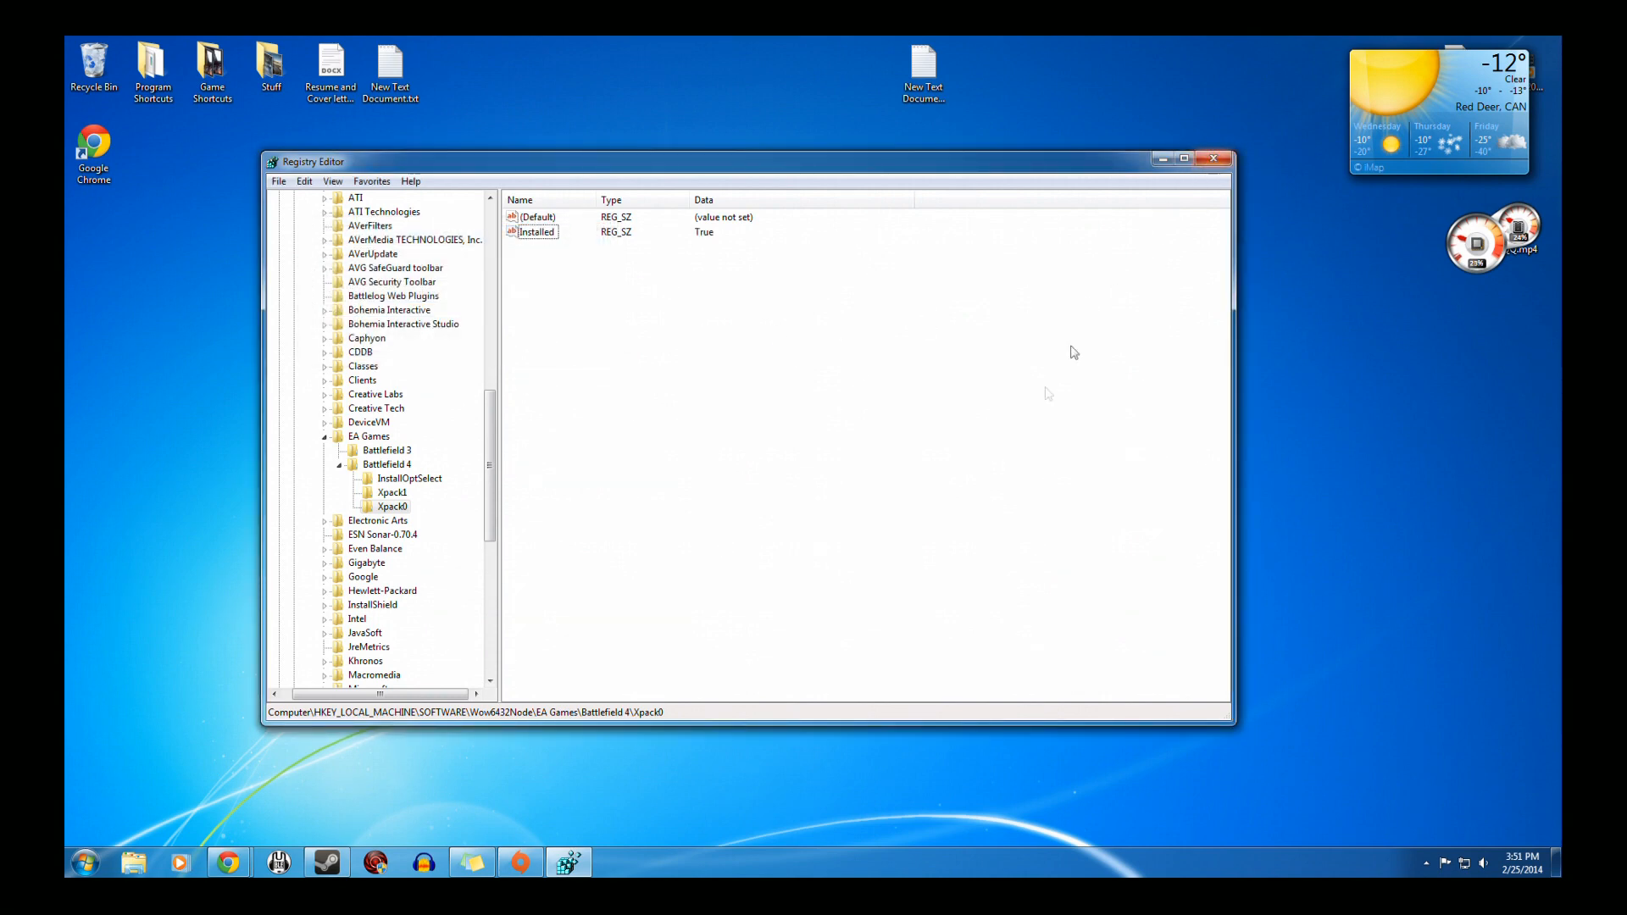
pyautogui.click(1214, 158)
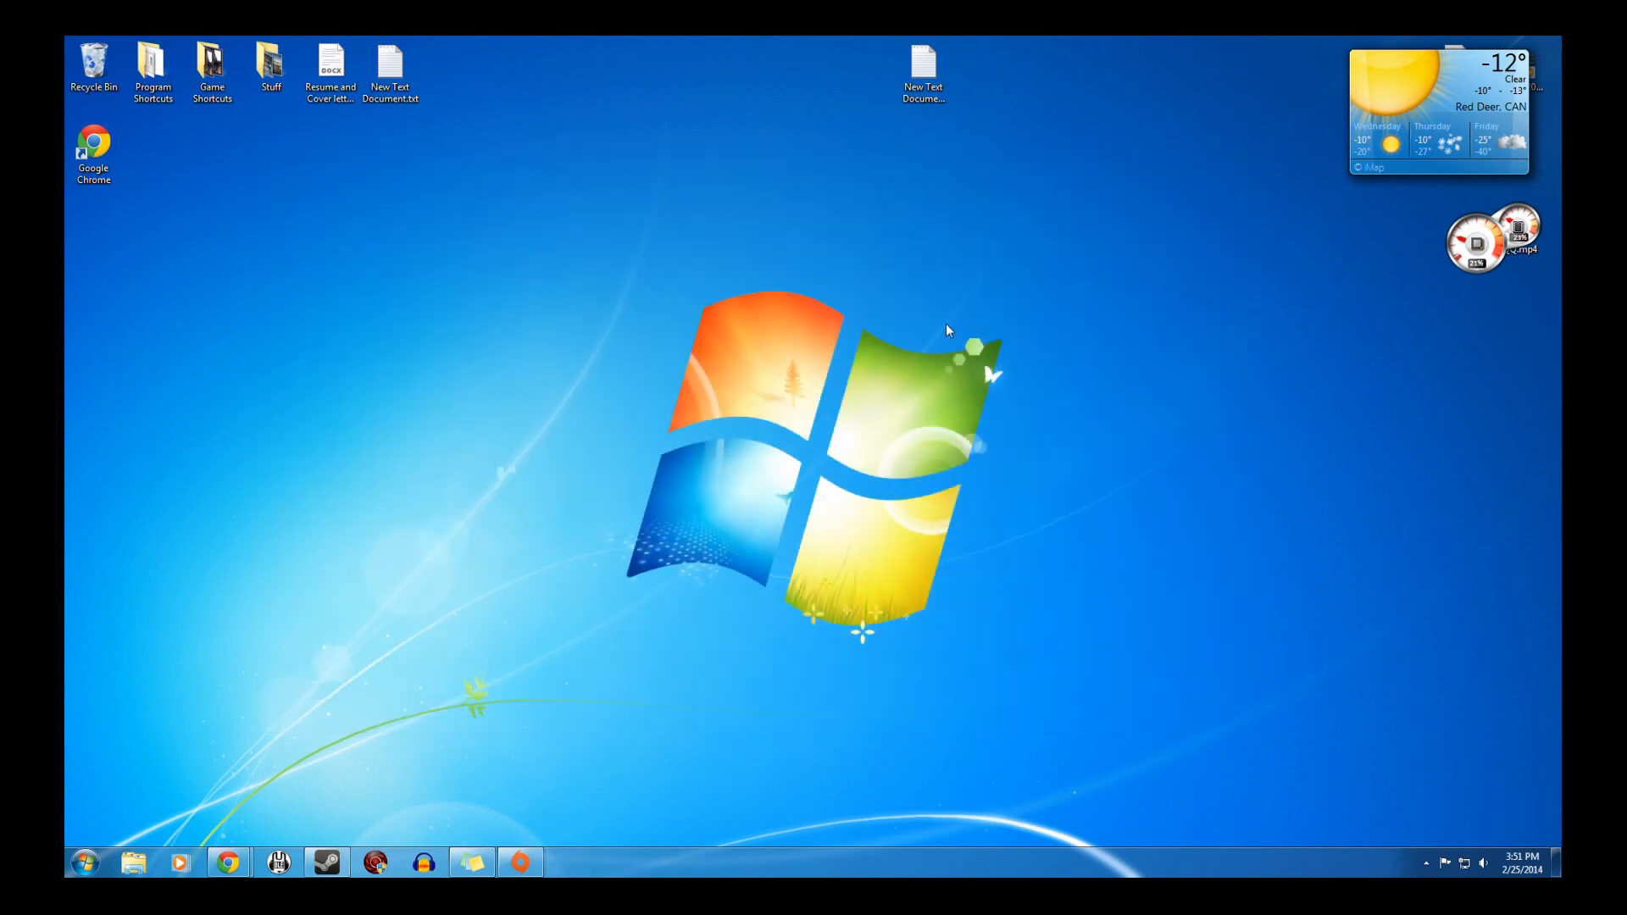